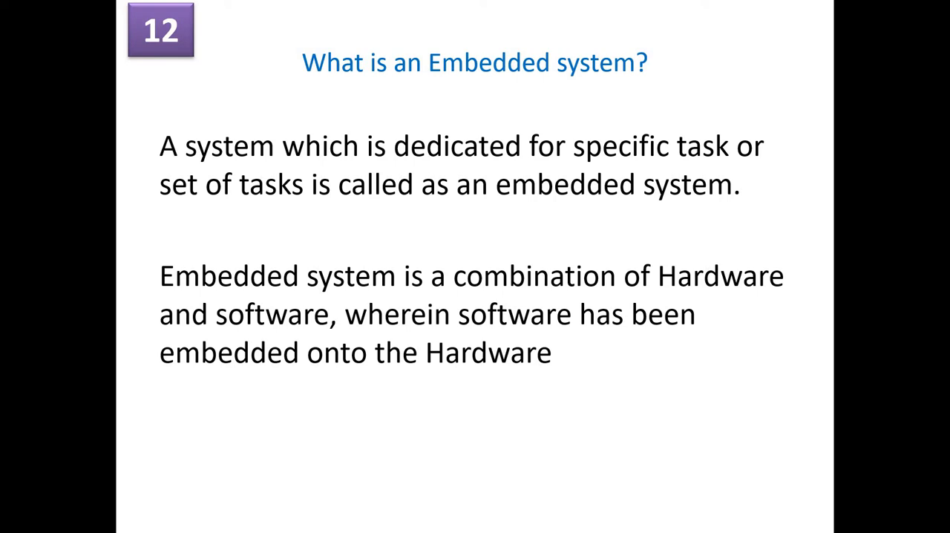
- Advance the slide show from the embedded system definition to slide 13, What is a compiler?
key("Right")
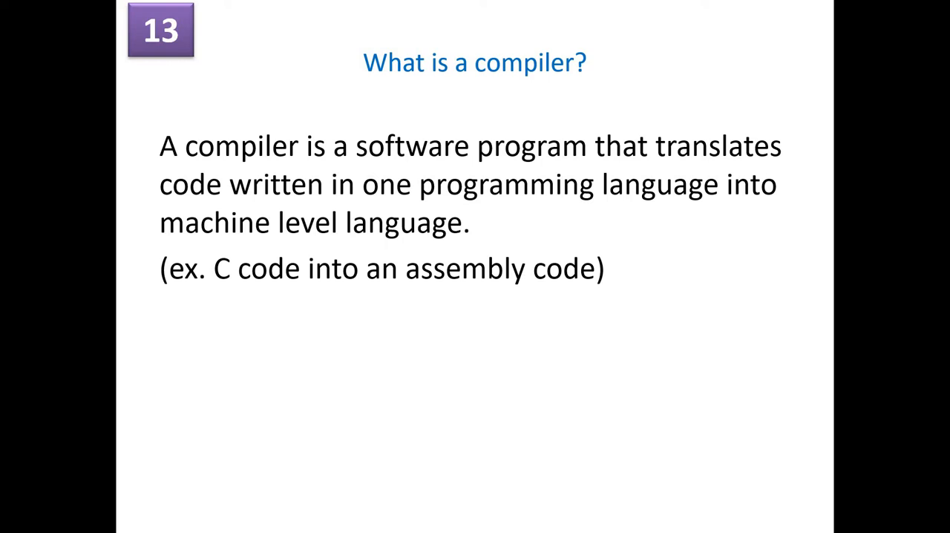
- Advance through slide 14 on assemblers to slide 15 defining a cross compiler
key("right")
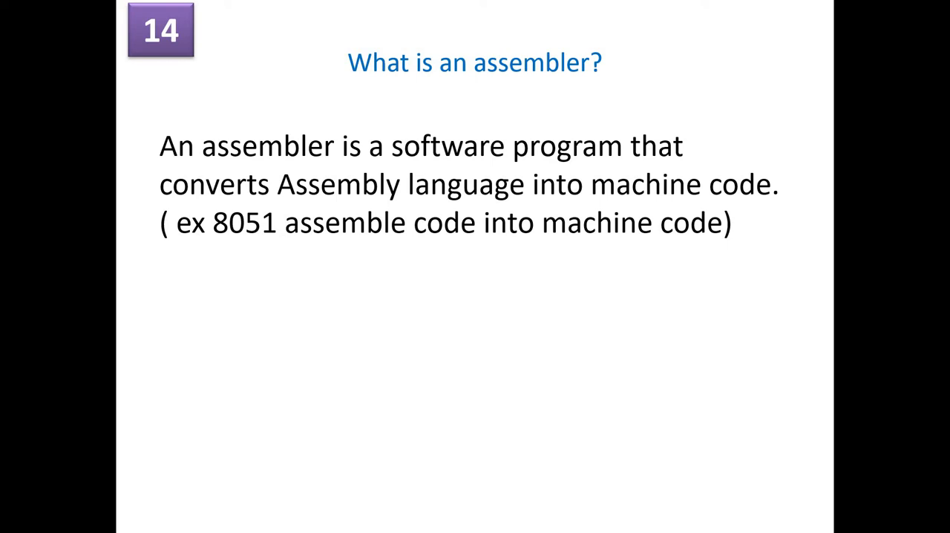
key("Right")
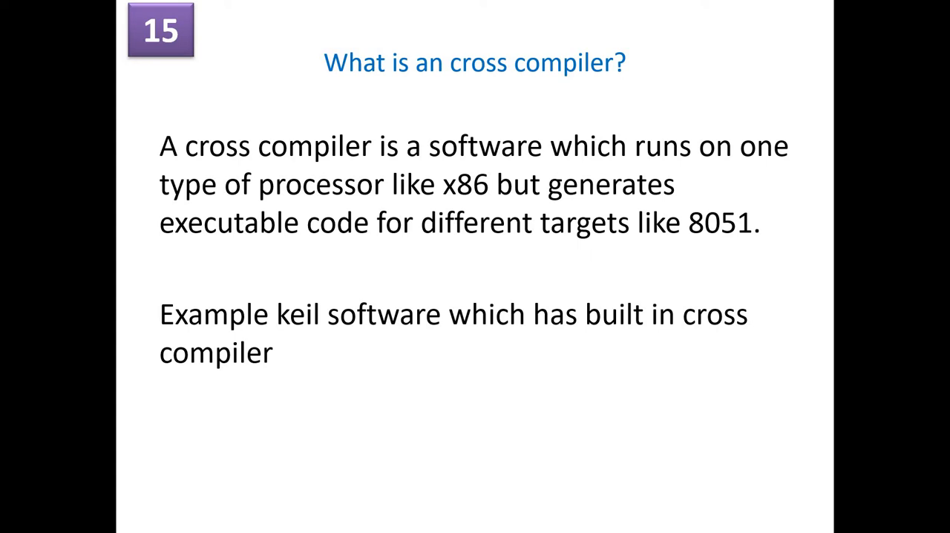
- Advance to the general purpose versus embedded systems comparison slide with empty columns
key("Right")
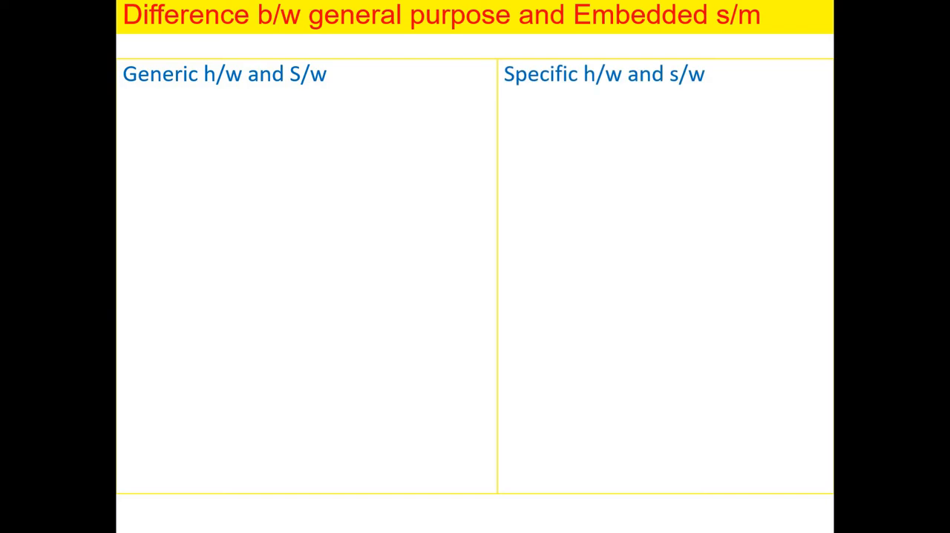
- Reveal the OS and alterability points: General Purpose OS, May or may not contain OS, alterable by user, Difficult to alter
type("Contains General Purpose OS")
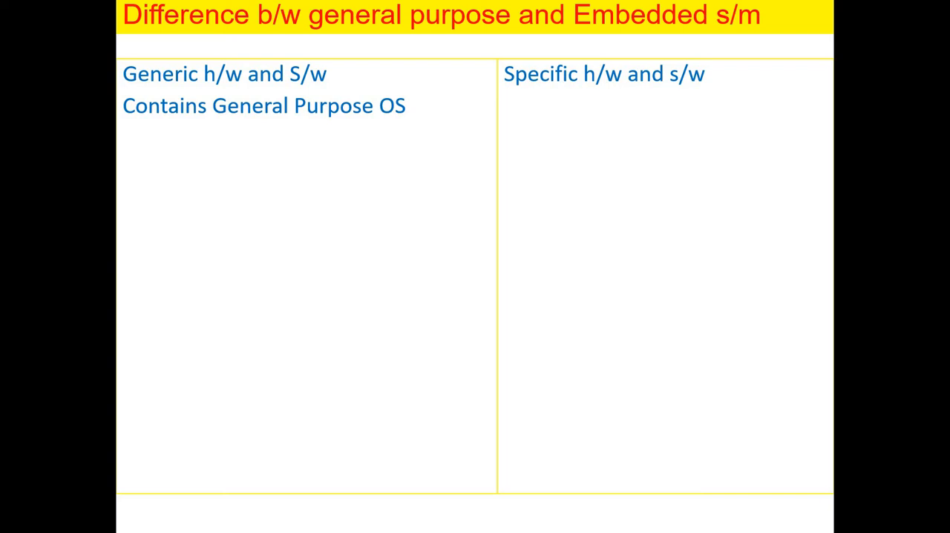
type("May or may not contain OS")
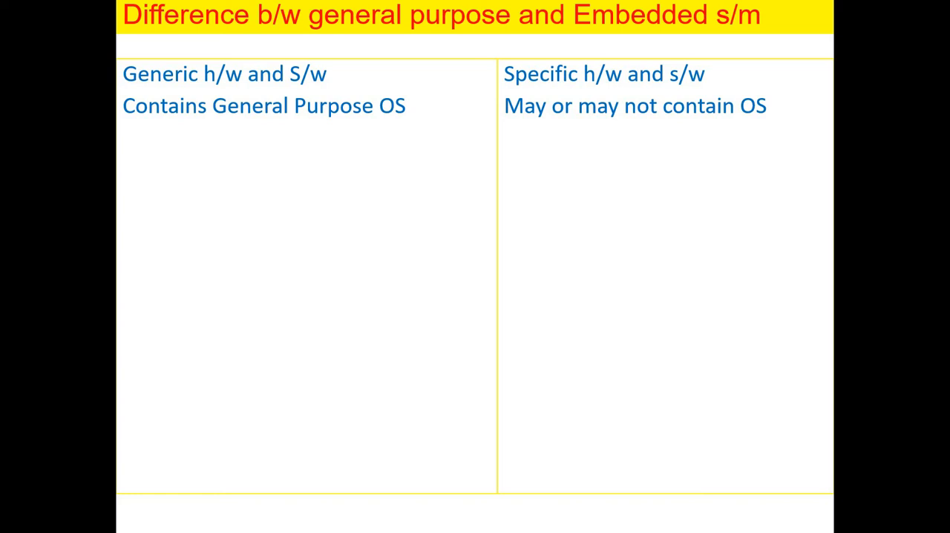
type("Applications are alterable by user")
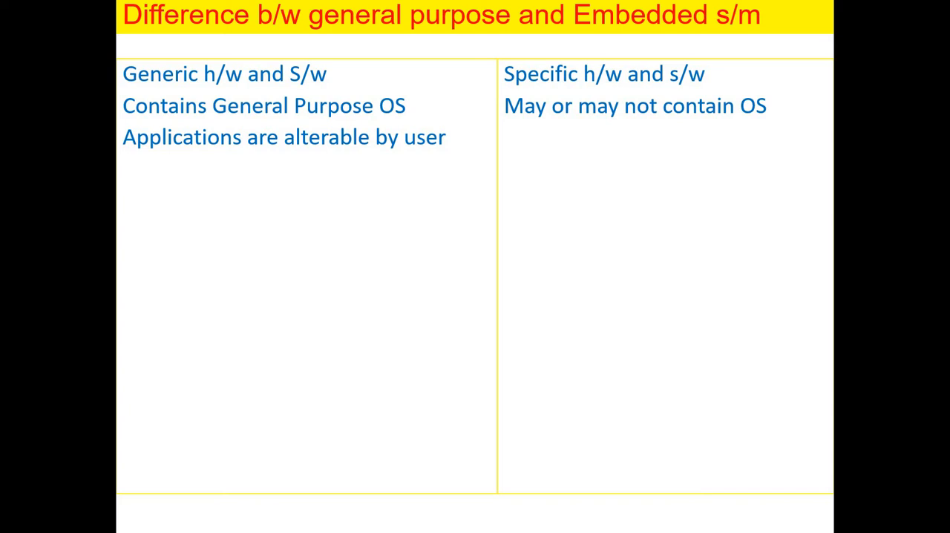
mouse_move(199, 505)
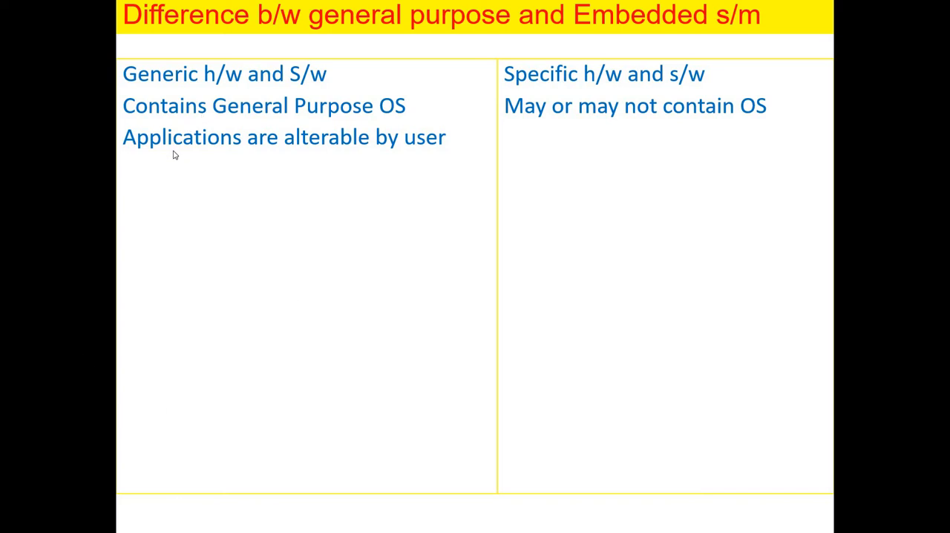
mouse_move(304, 241)
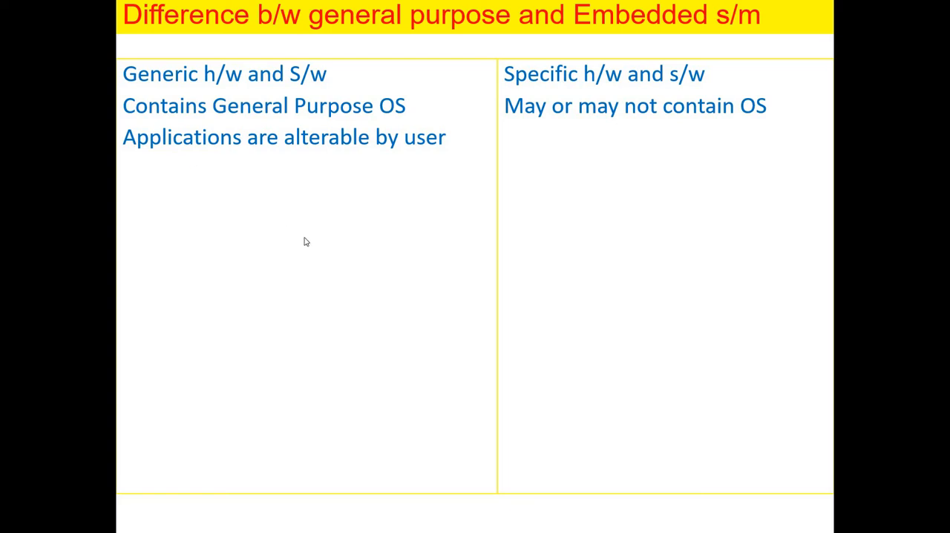
type("Difficult to alter")
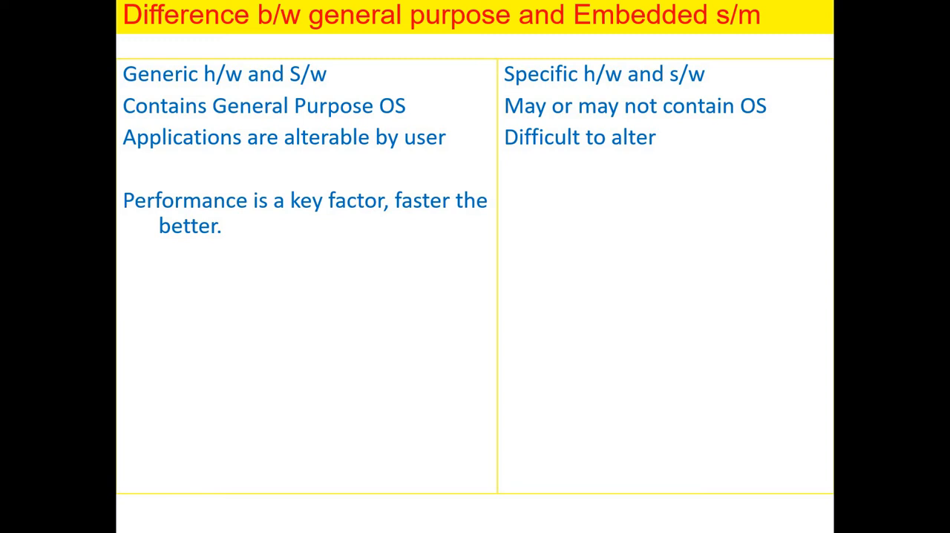
mouse_move(400, 249)
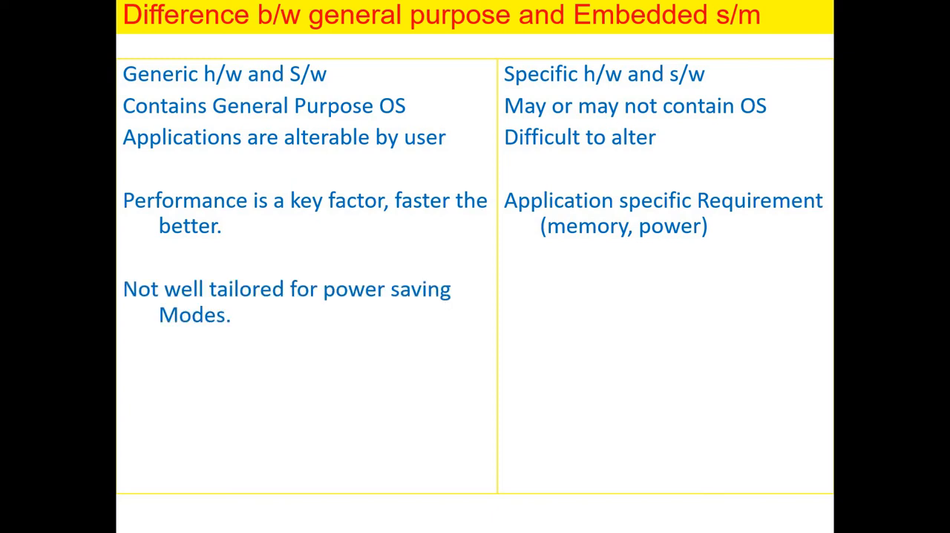
mouse_move(354, 205)
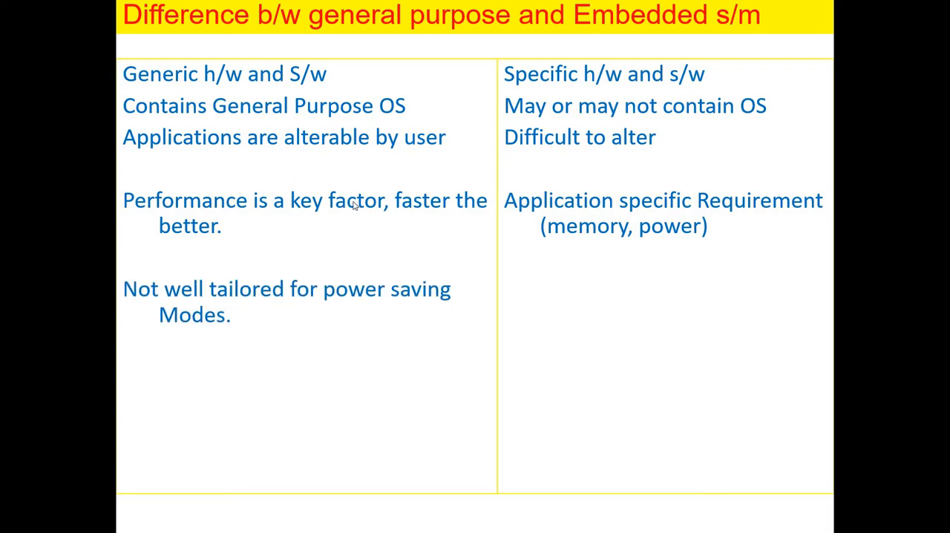
mouse_move(517, 353)
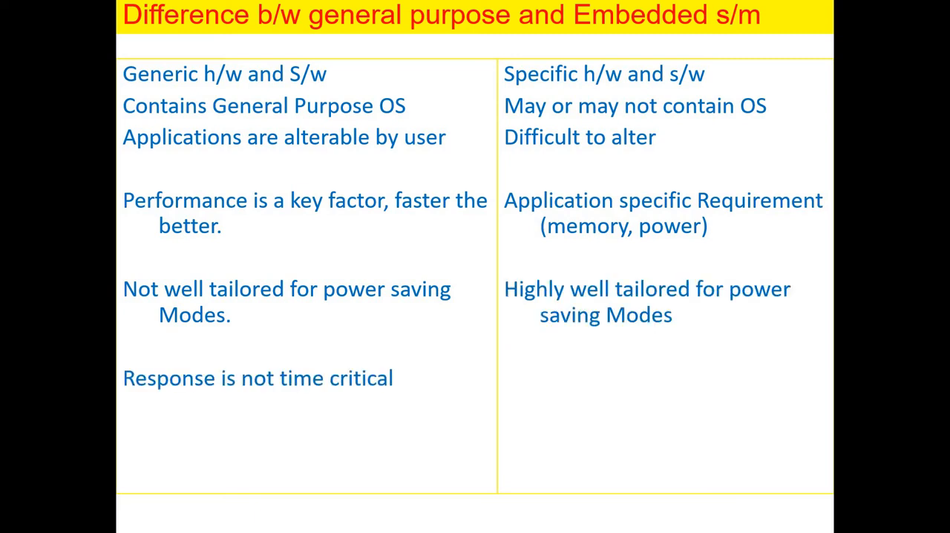
mouse_move(310, 395)
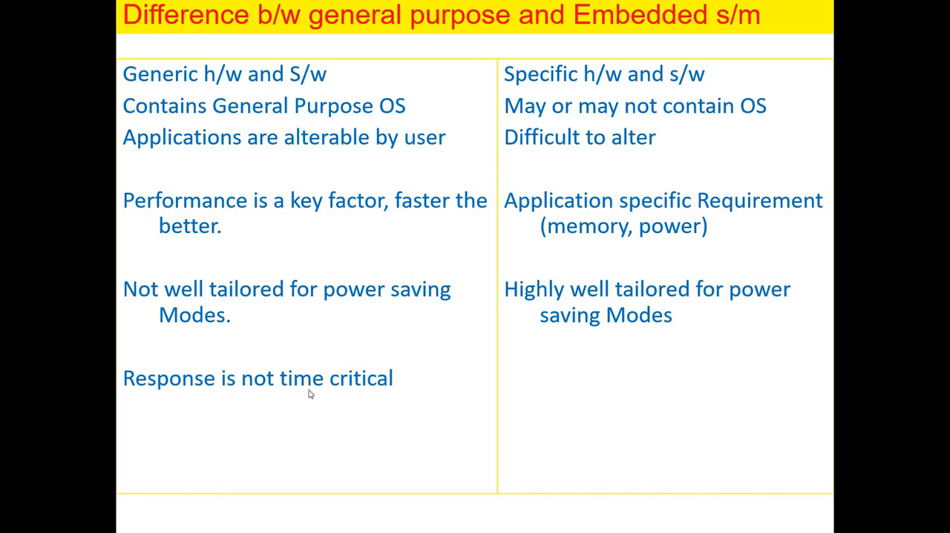
mouse_move(395, 395)
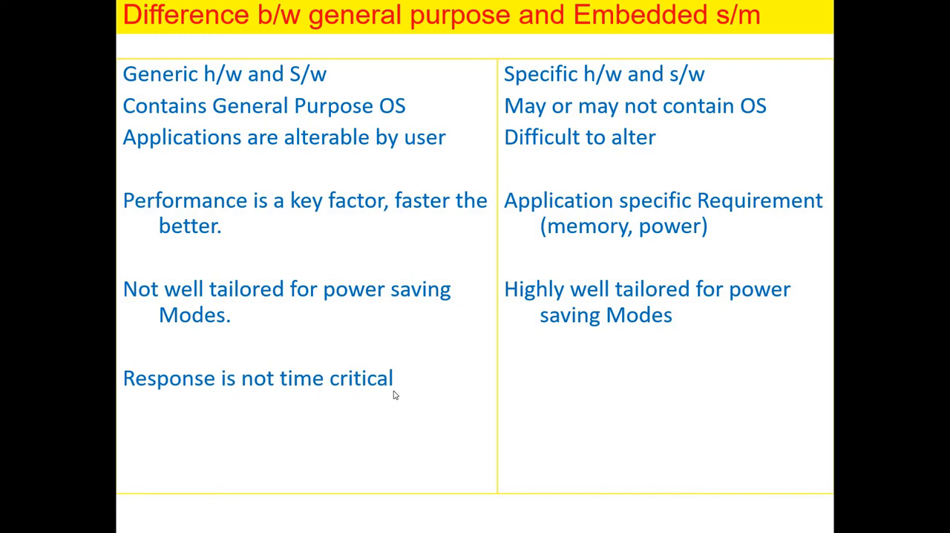
mouse_move(437, 395)
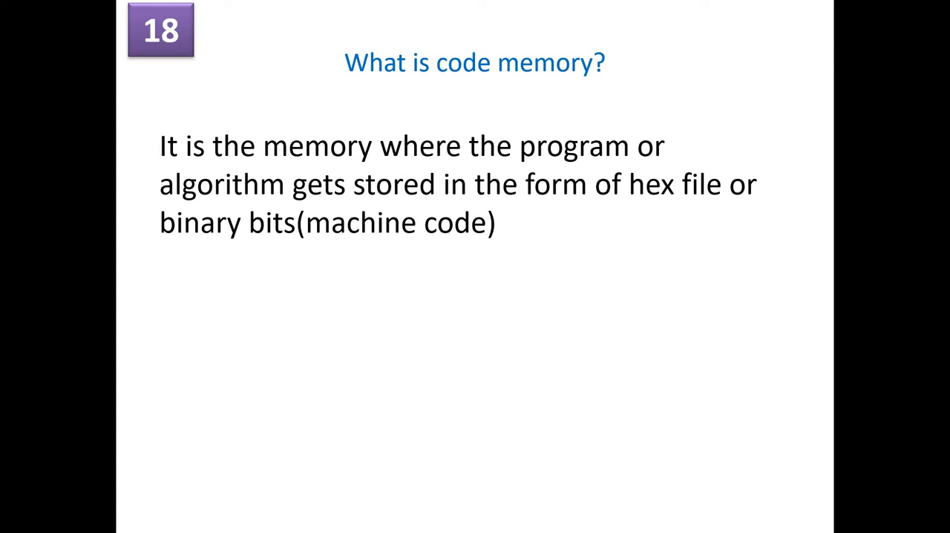
- Advance through the data memory and count-down loop slides to slide 21 on memory leaks
key("Right")
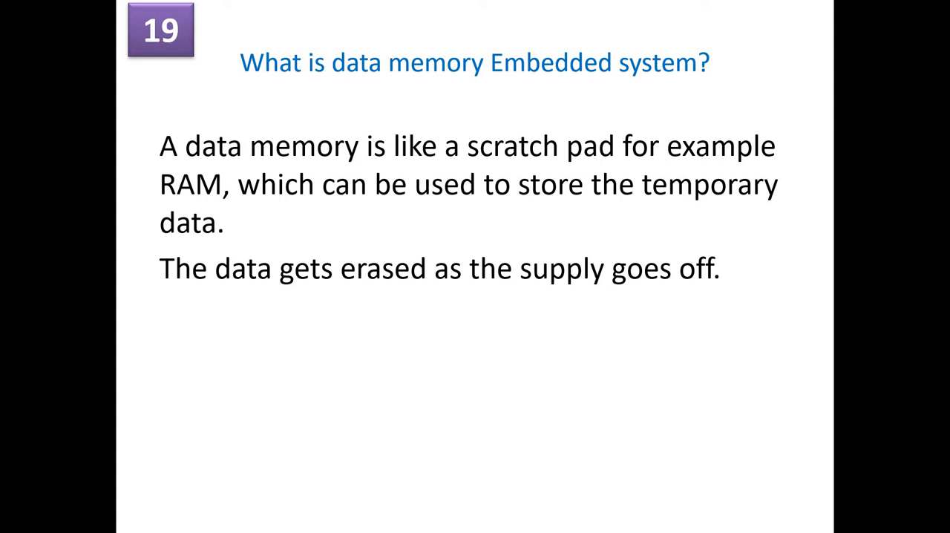
key("right")
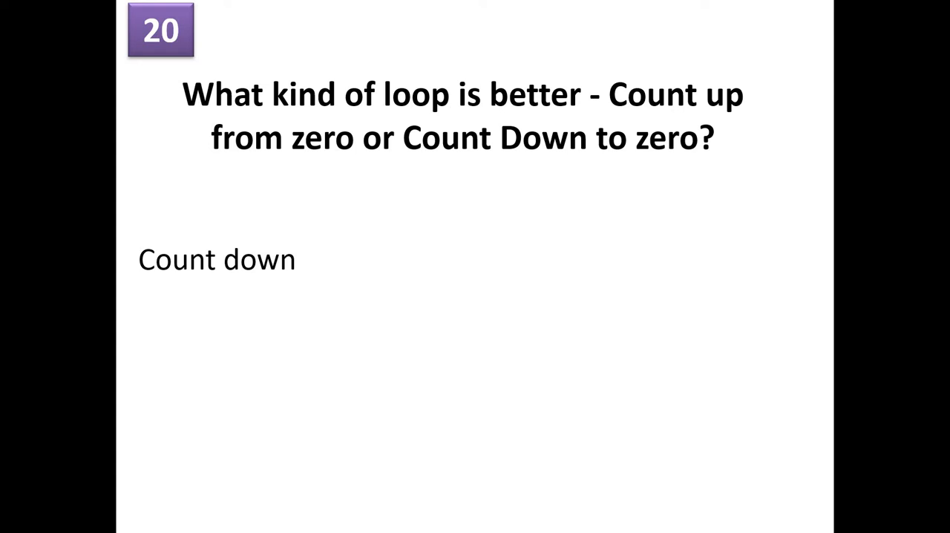
key("Right")
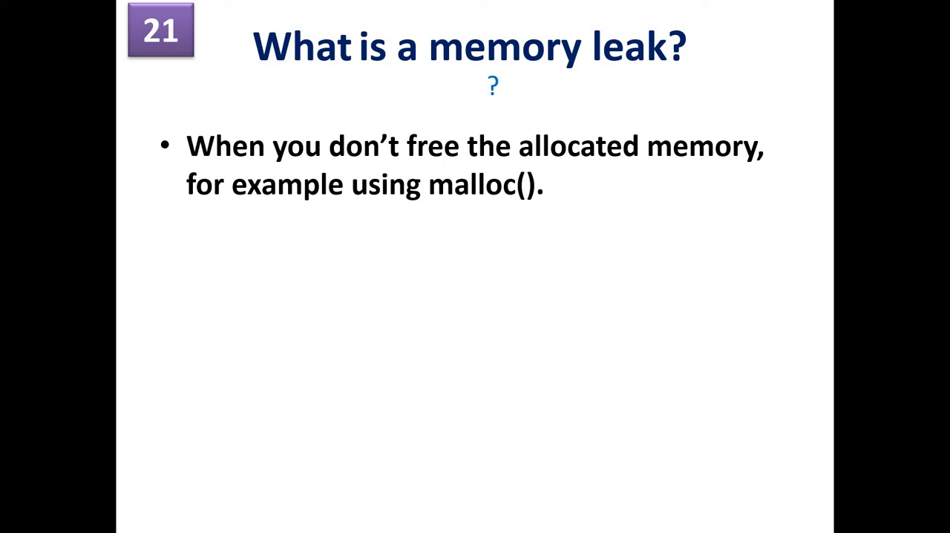
- Advance past slide 22 on communication protocols to slide 23 on infinite loops
key("Right")
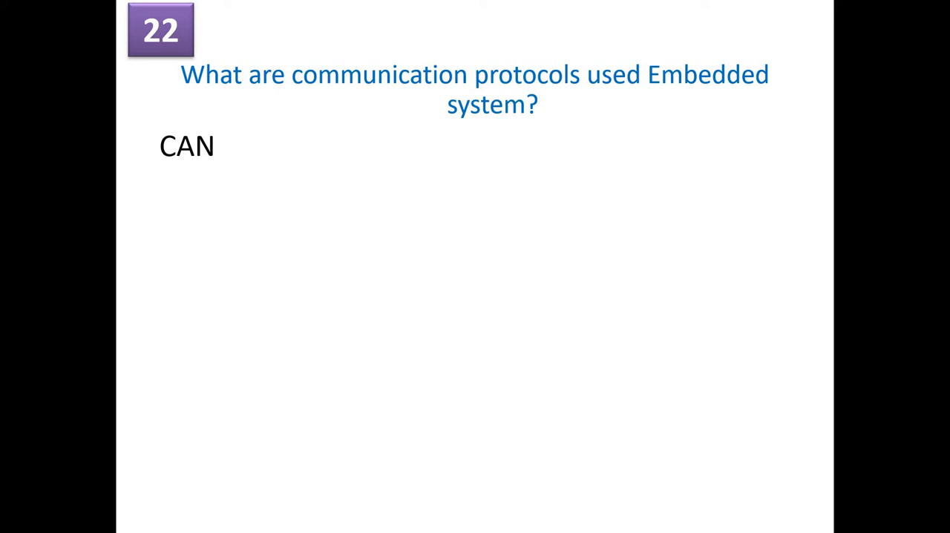
mouse_move(261, 456)
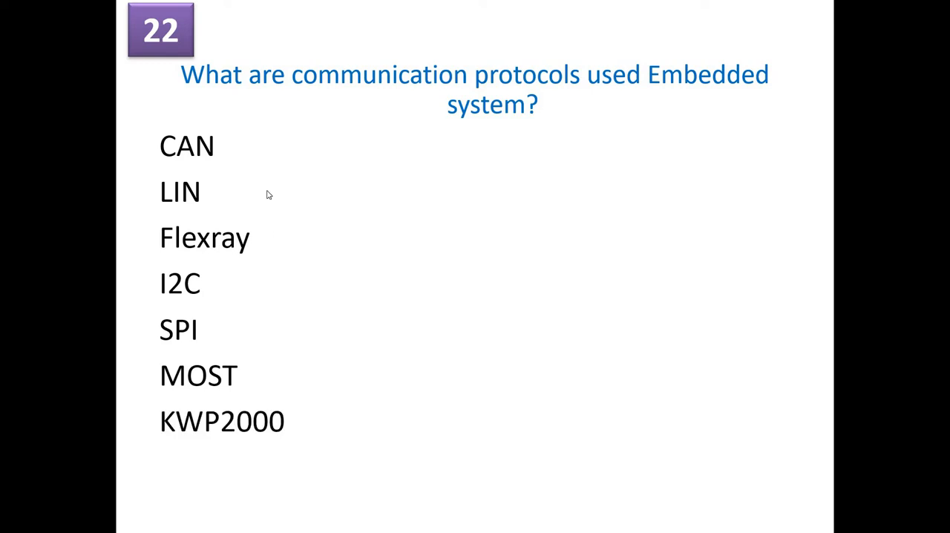
mouse_move(221, 141)
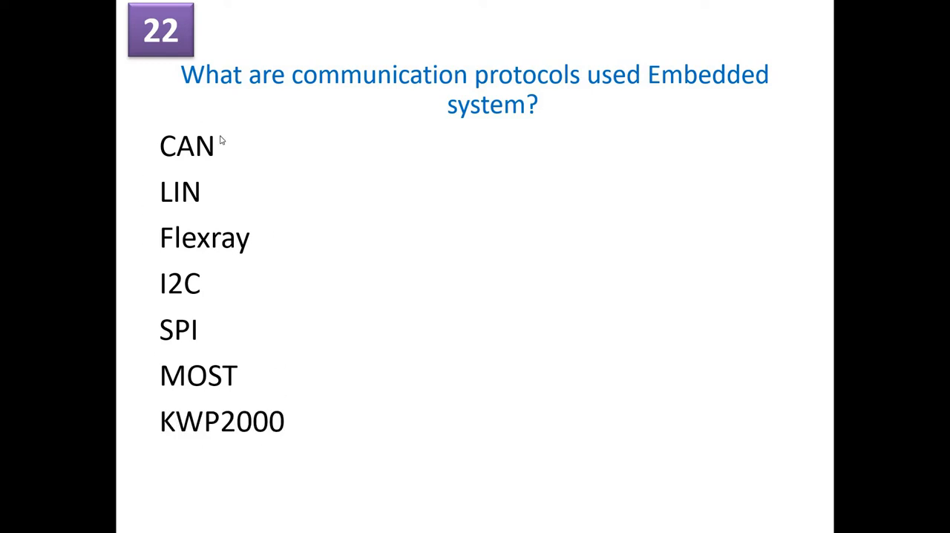
mouse_move(259, 184)
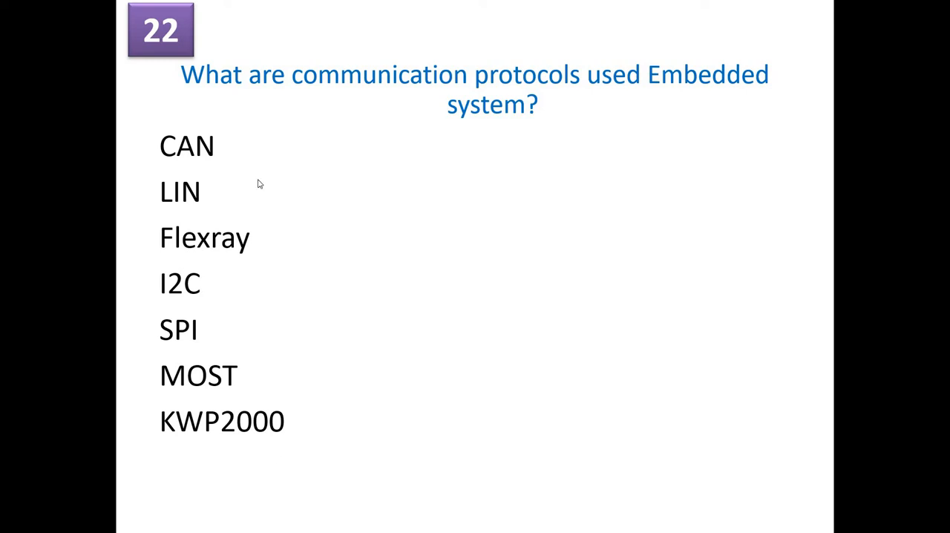
mouse_move(156, 371)
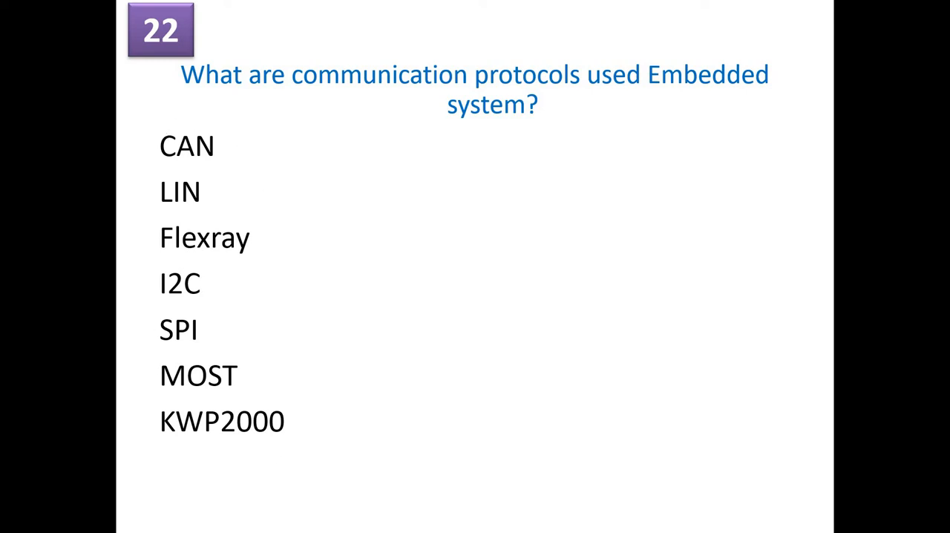
mouse_move(371, 371)
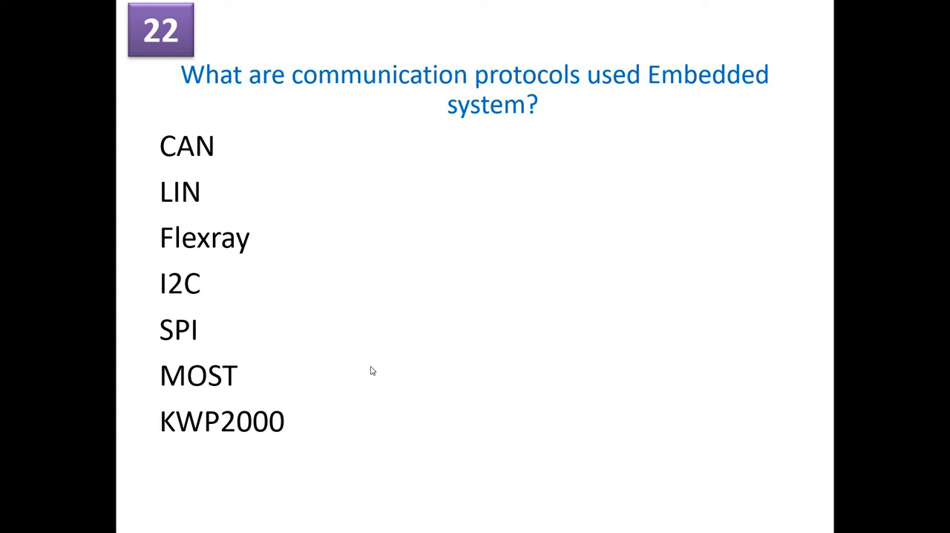
key("right")
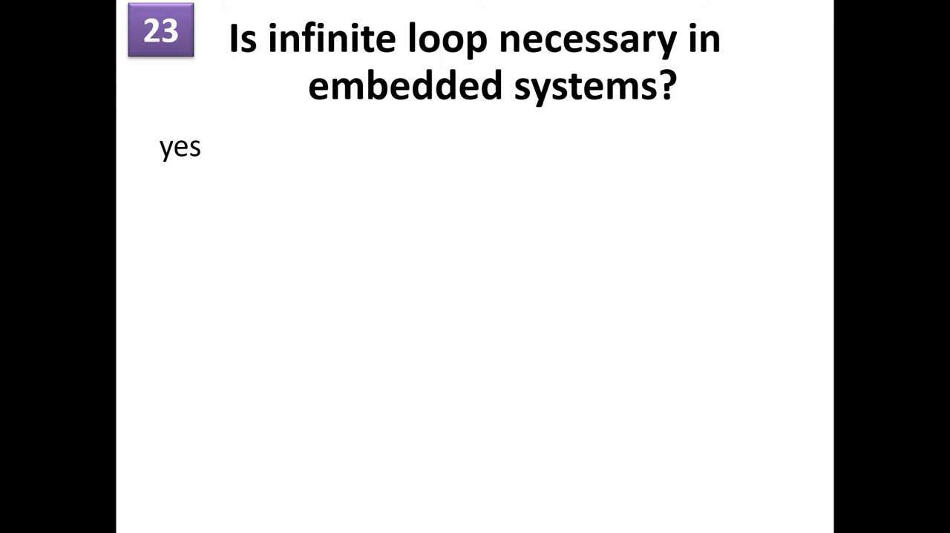
- Advance to slide 24 listing embedded system purposes from data collection to control
key("right")
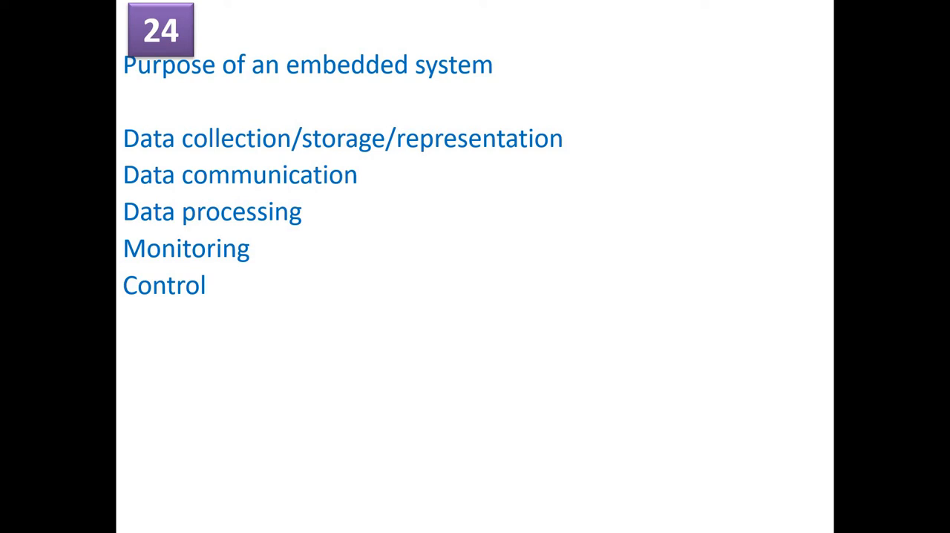
key("Right")
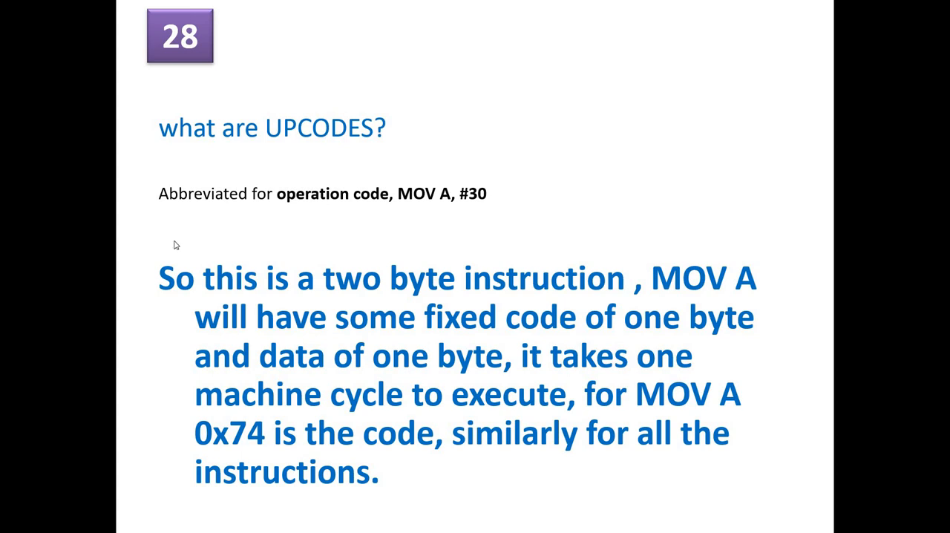
mouse_move(274, 213)
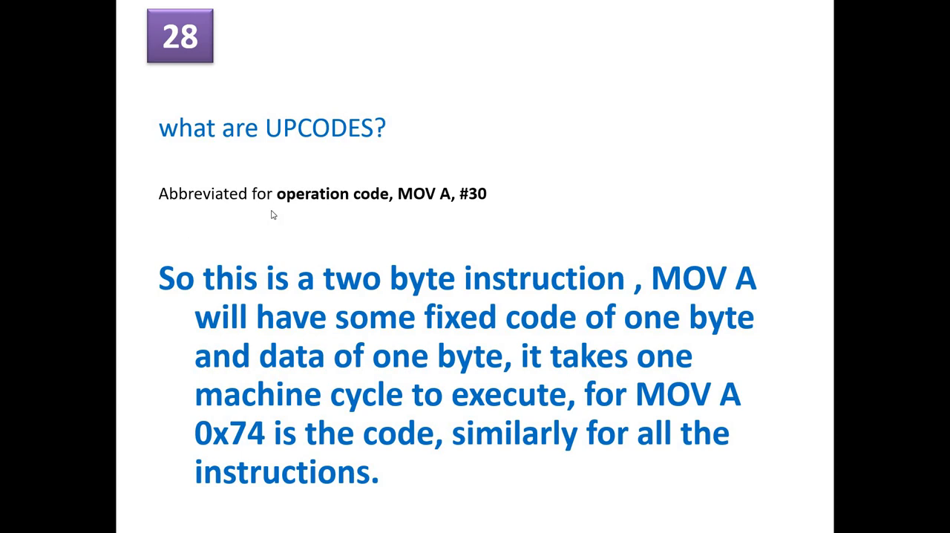
mouse_move(383, 208)
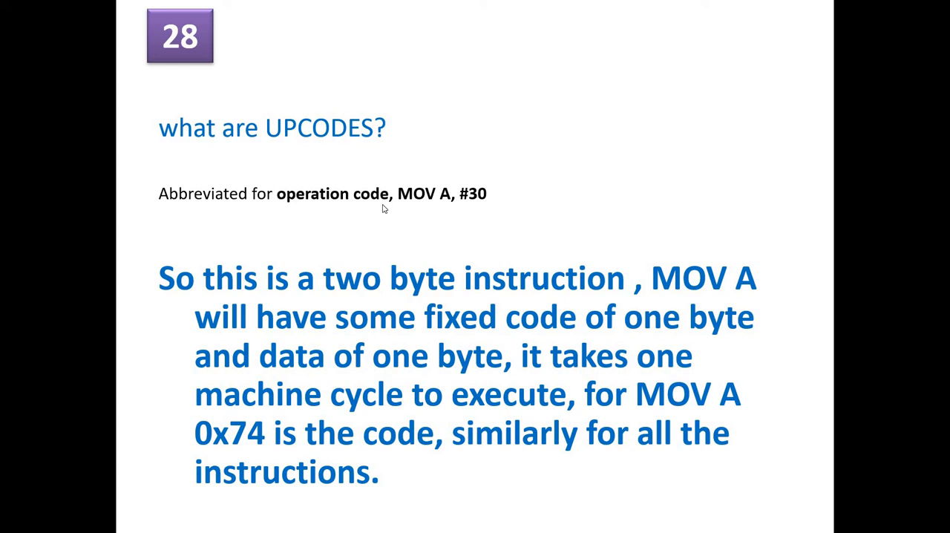
mouse_move(407, 206)
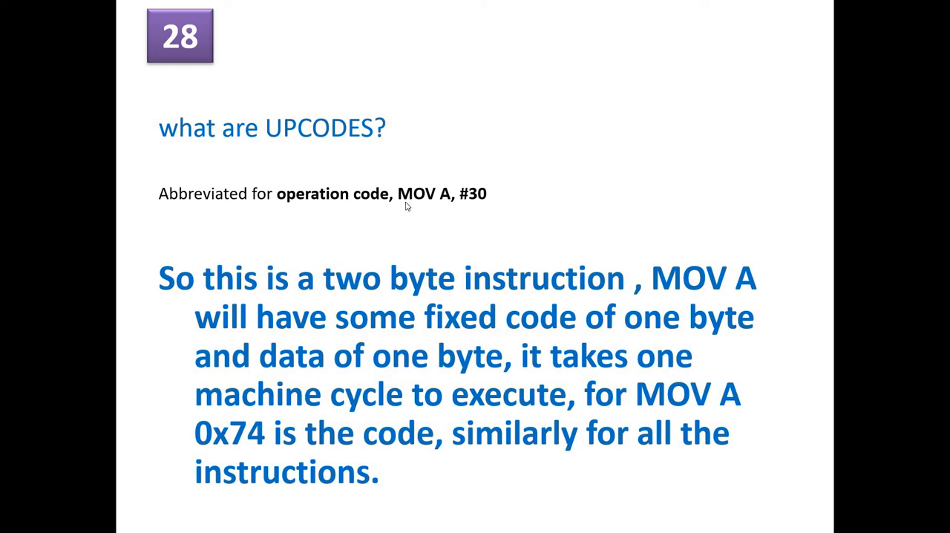
mouse_move(486, 208)
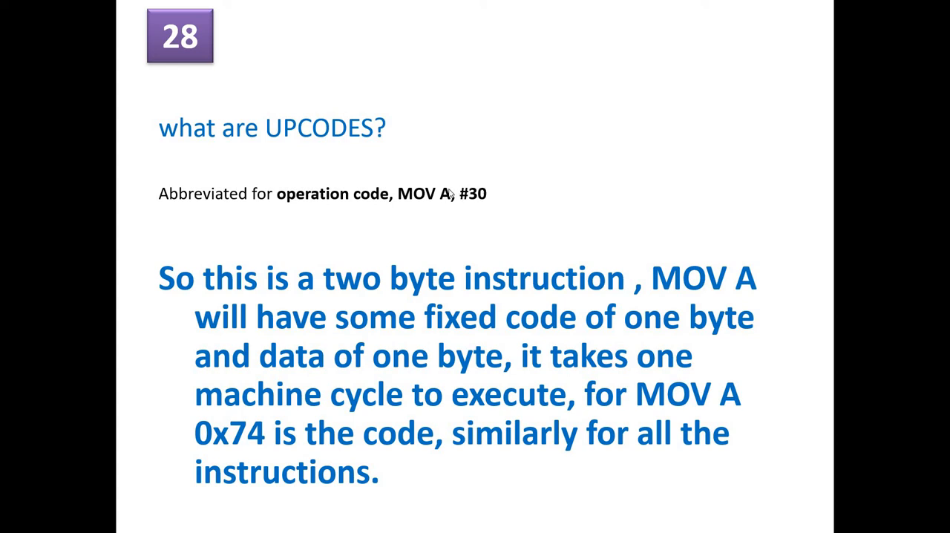
mouse_move(433, 306)
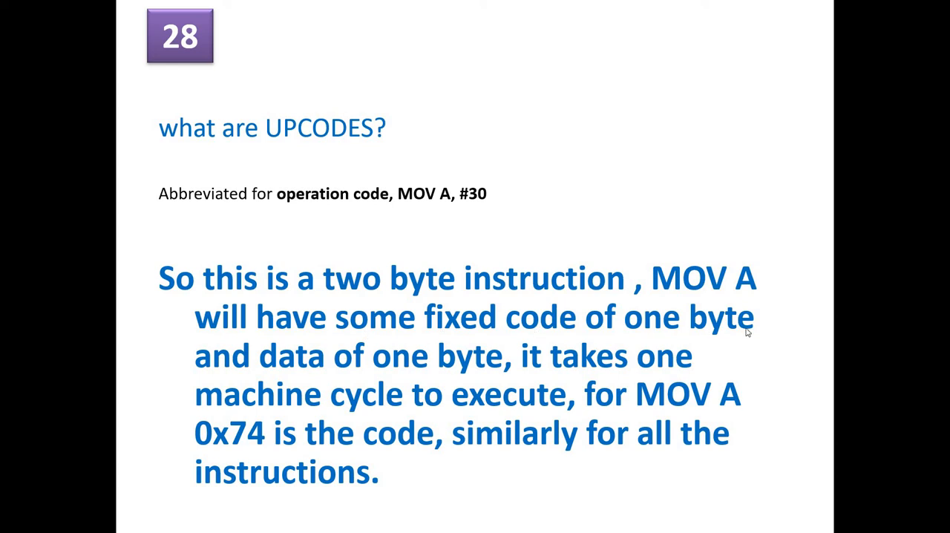
mouse_move(495, 201)
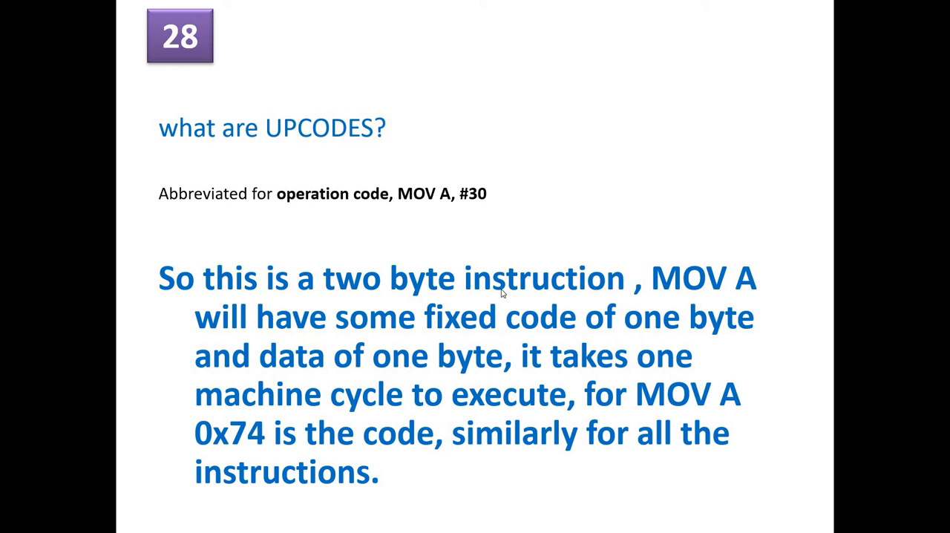
mouse_move(401, 383)
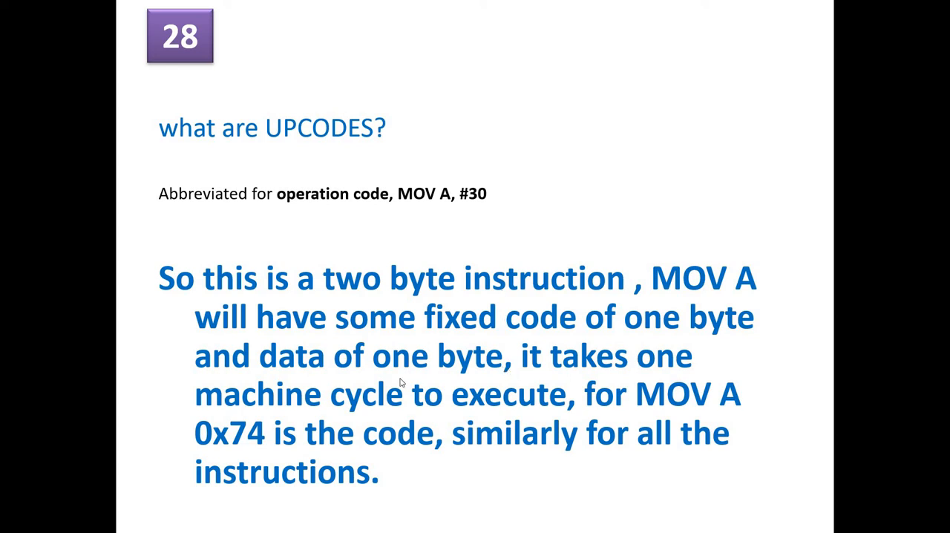
mouse_move(576, 404)
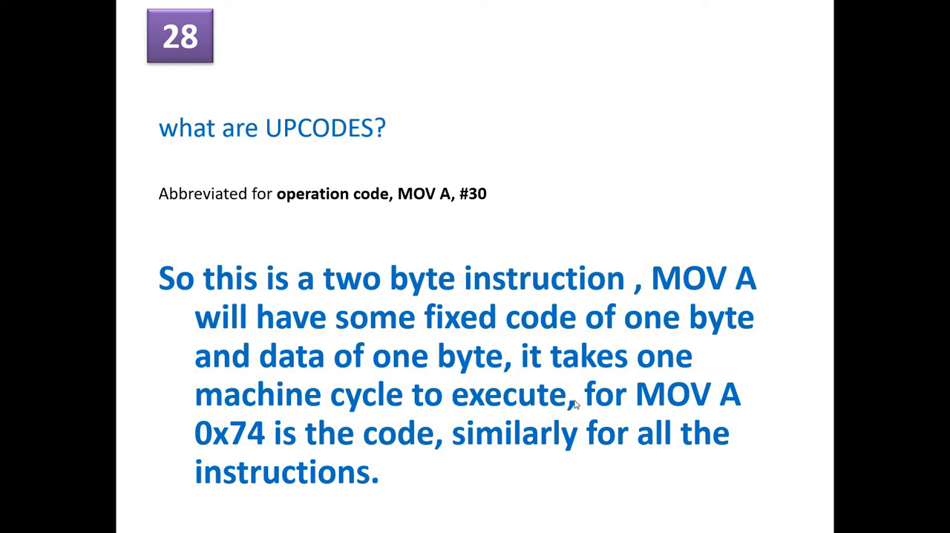
mouse_move(211, 410)
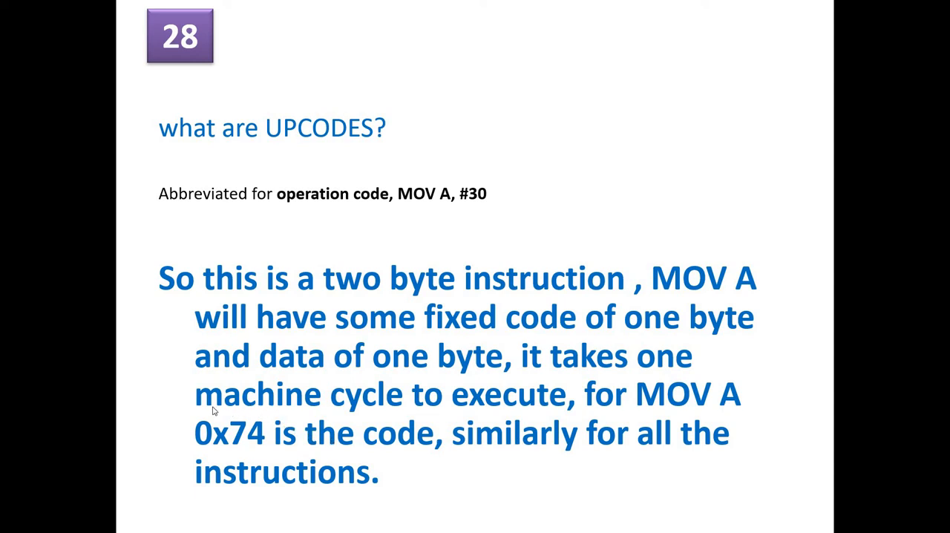
mouse_move(380, 439)
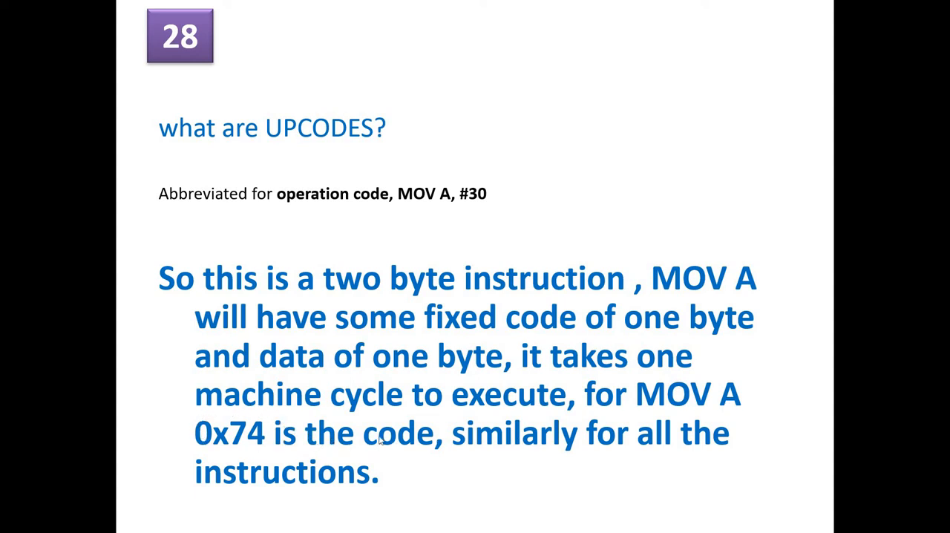
mouse_move(444, 460)
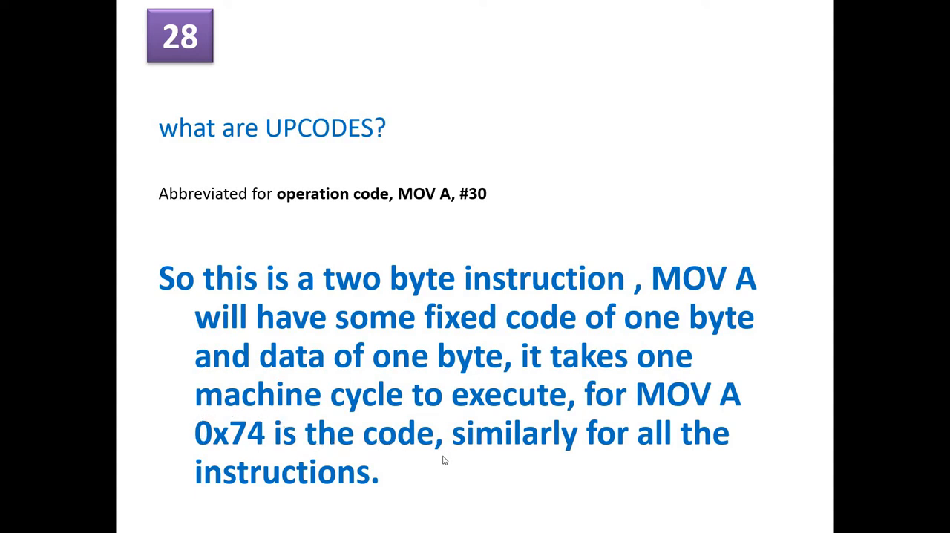
mouse_move(463, 203)
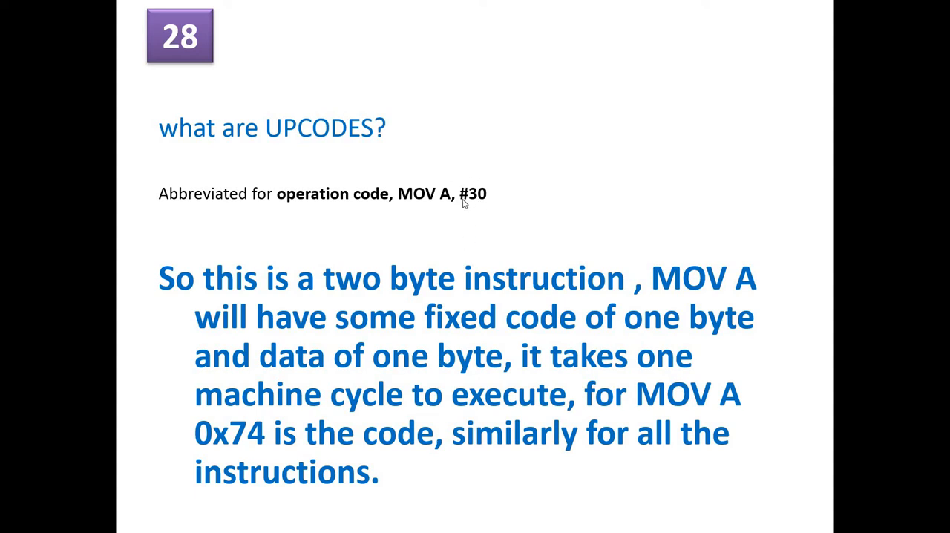
mouse_move(438, 248)
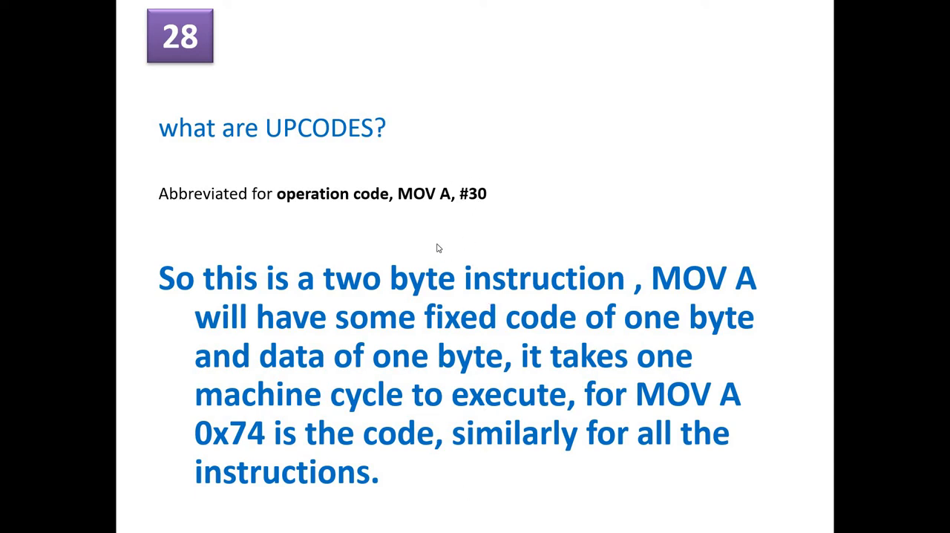
mouse_move(496, 478)
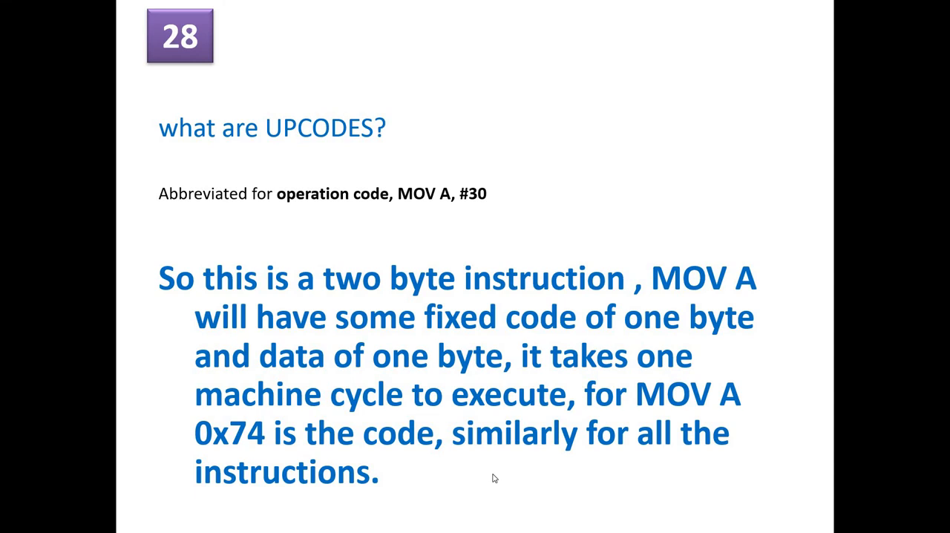
- Advance to slide 29 with the assembly conversion flowchart through linker/locator to hex conversion
key("right")
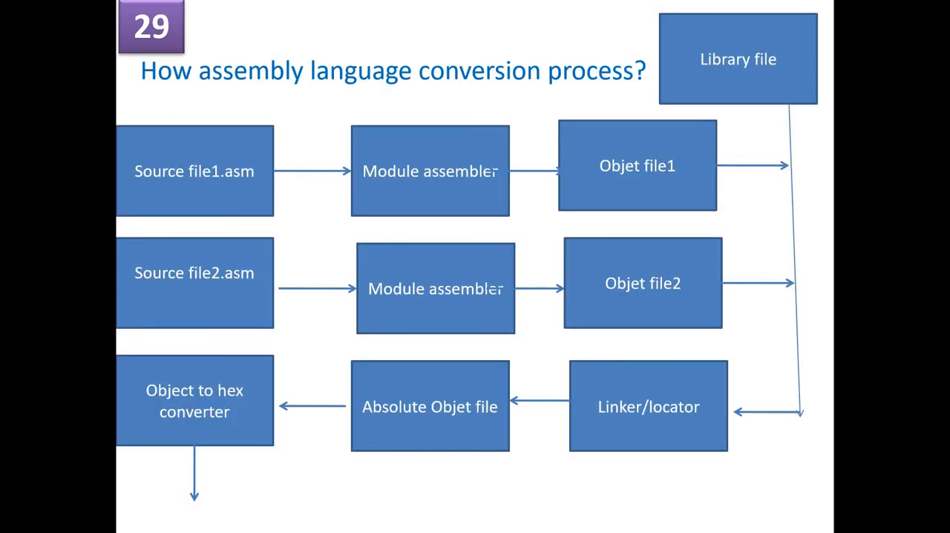
mouse_move(245, 255)
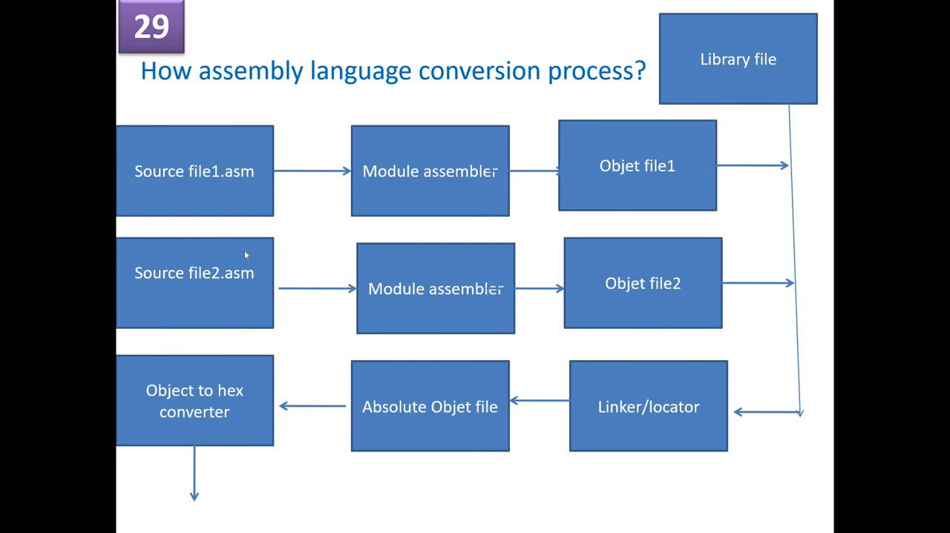
mouse_move(253, 187)
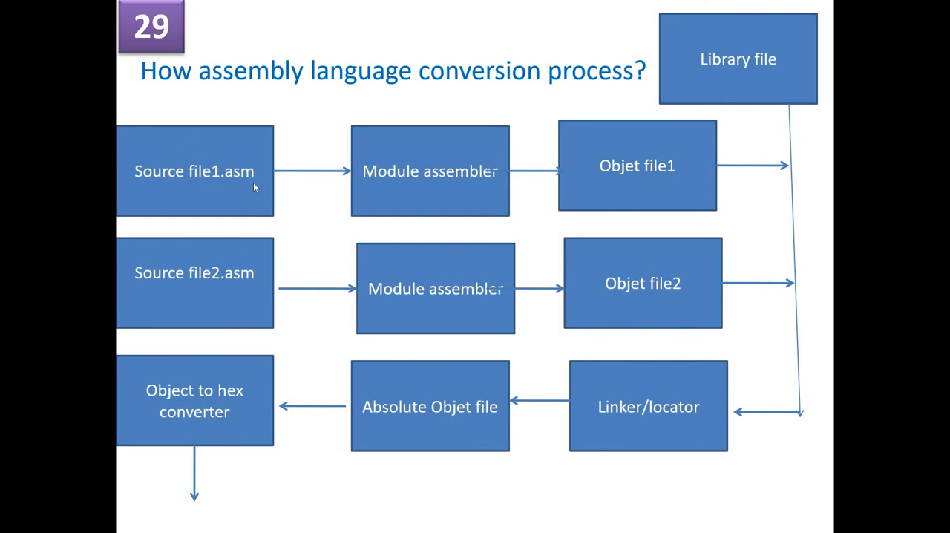
mouse_move(250, 306)
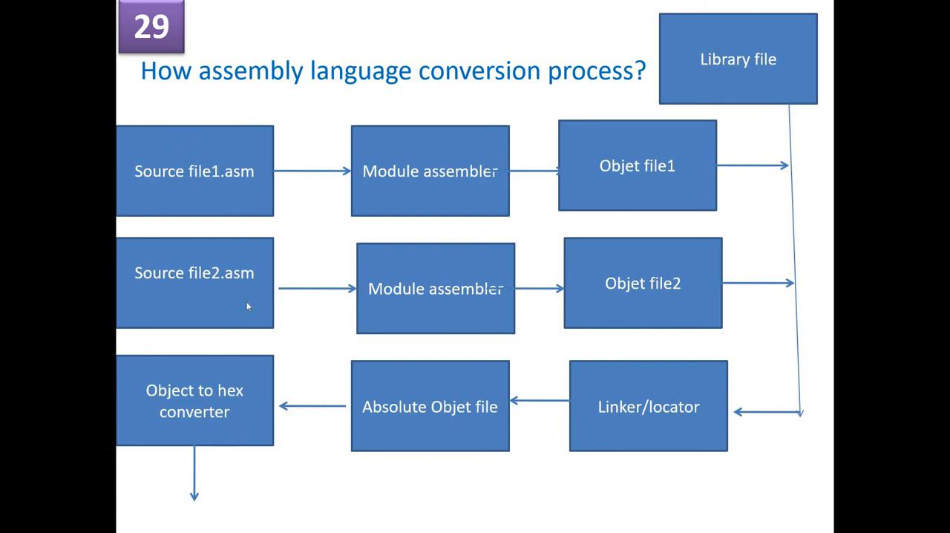
mouse_move(433, 136)
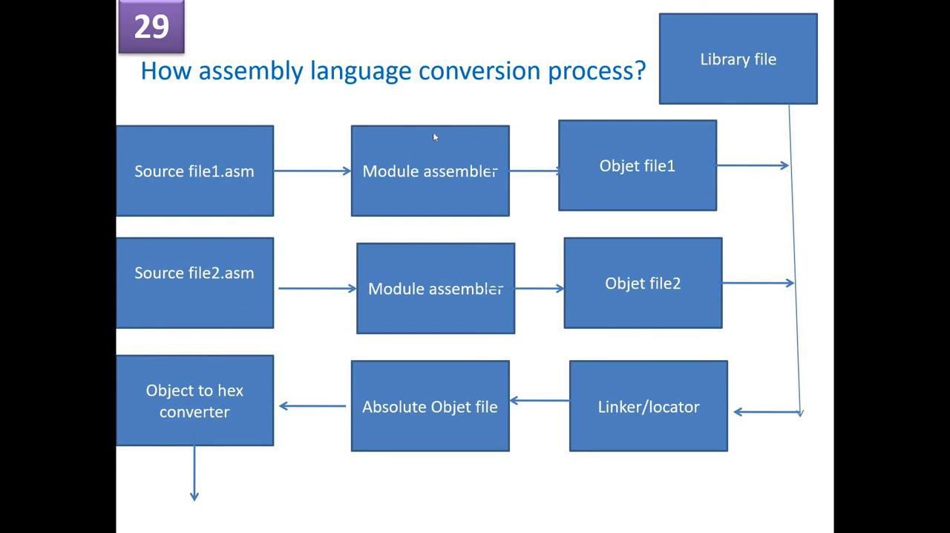
mouse_move(633, 194)
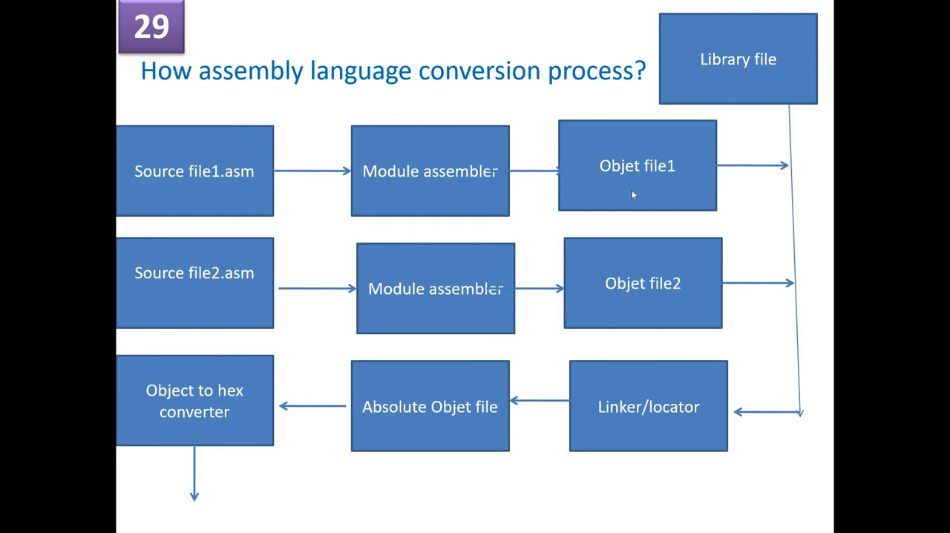
mouse_move(288, 249)
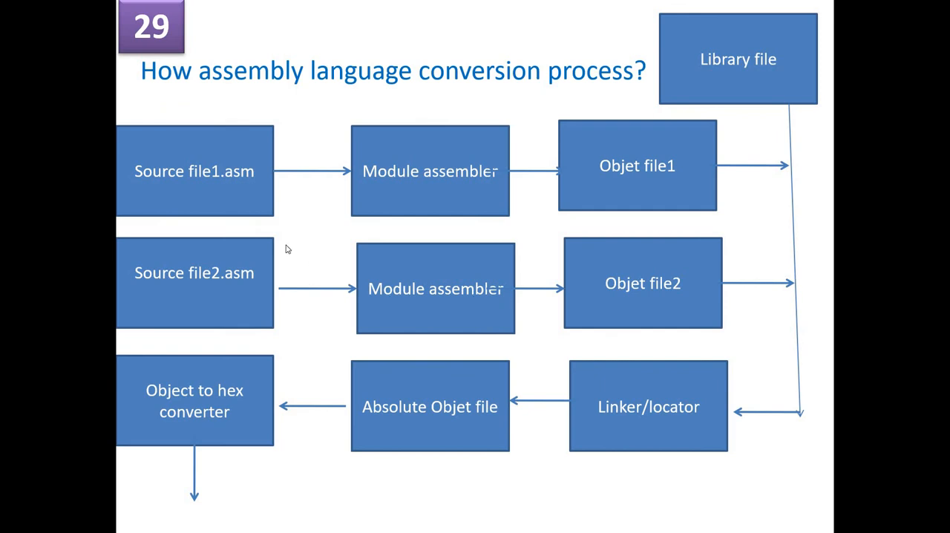
mouse_move(576, 266)
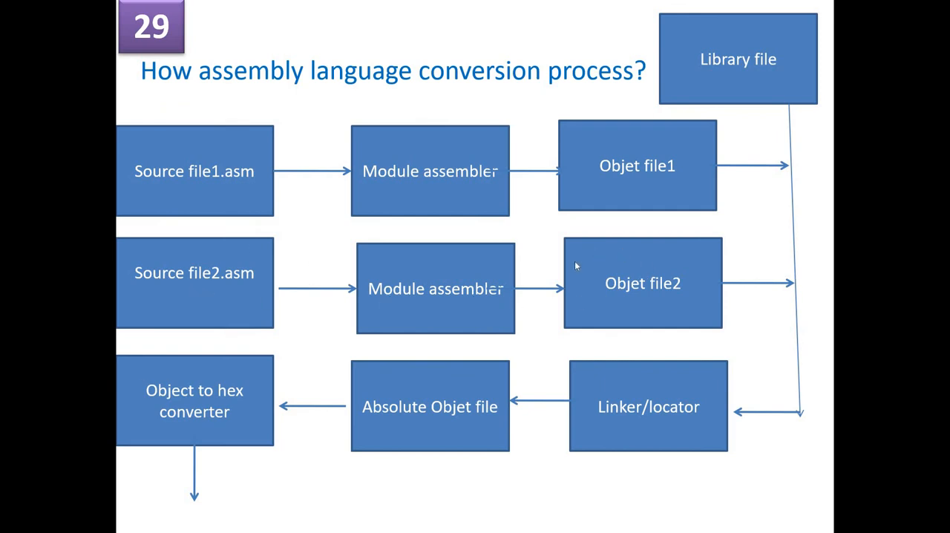
mouse_move(804, 95)
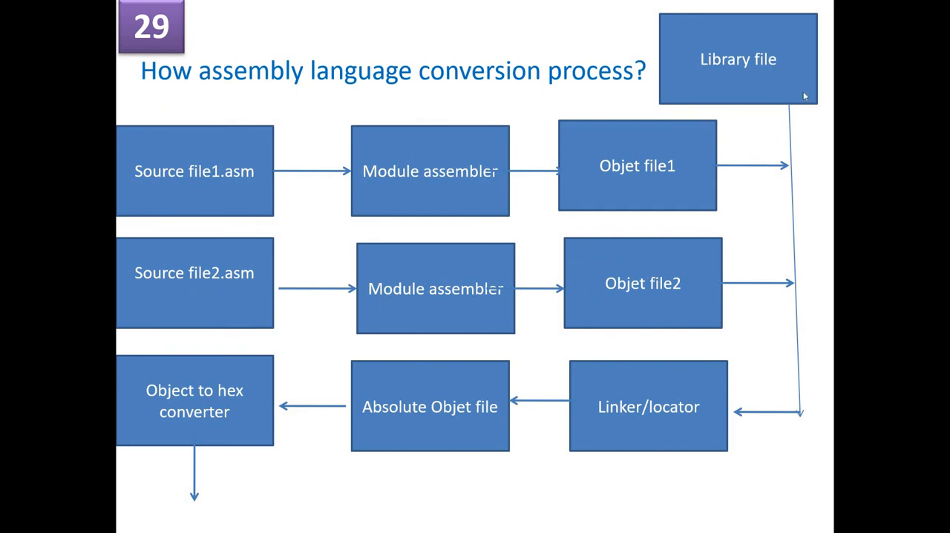
mouse_move(749, 392)
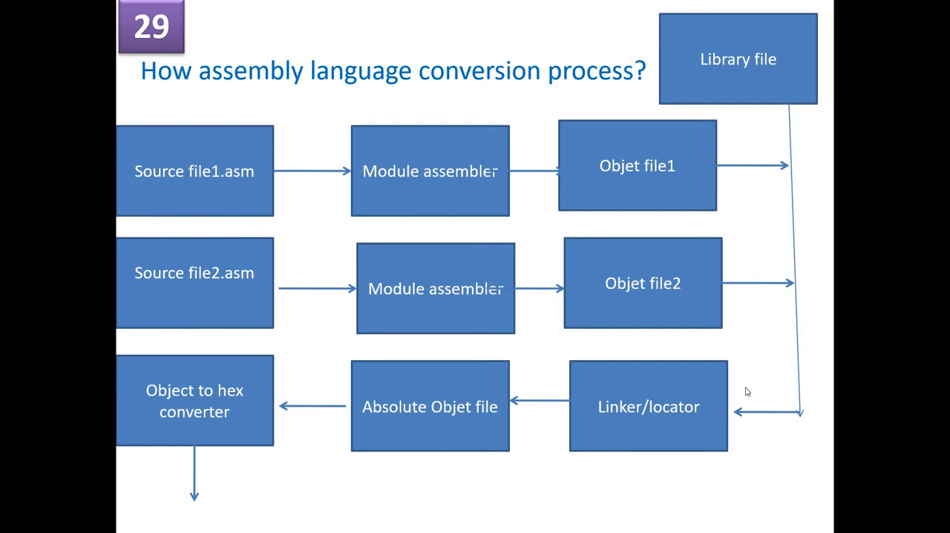
mouse_move(617, 422)
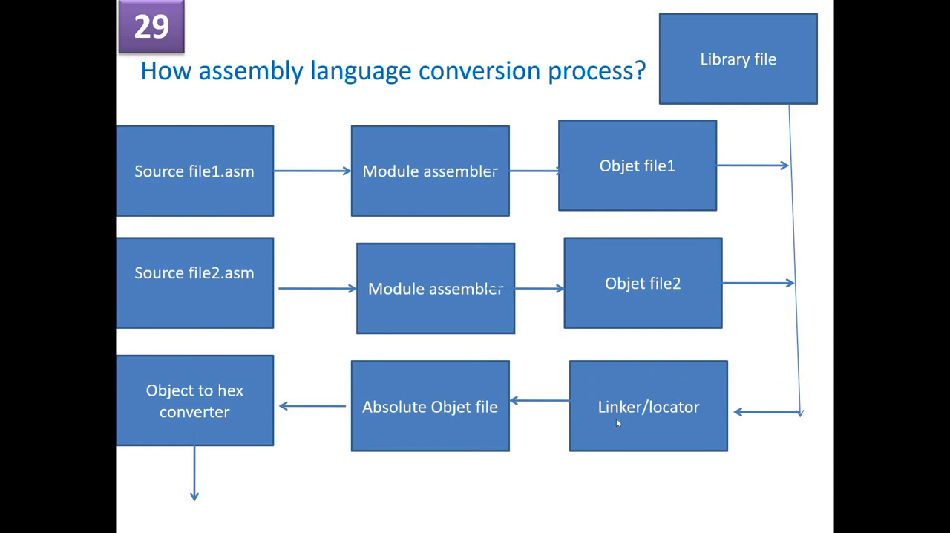
mouse_move(334, 412)
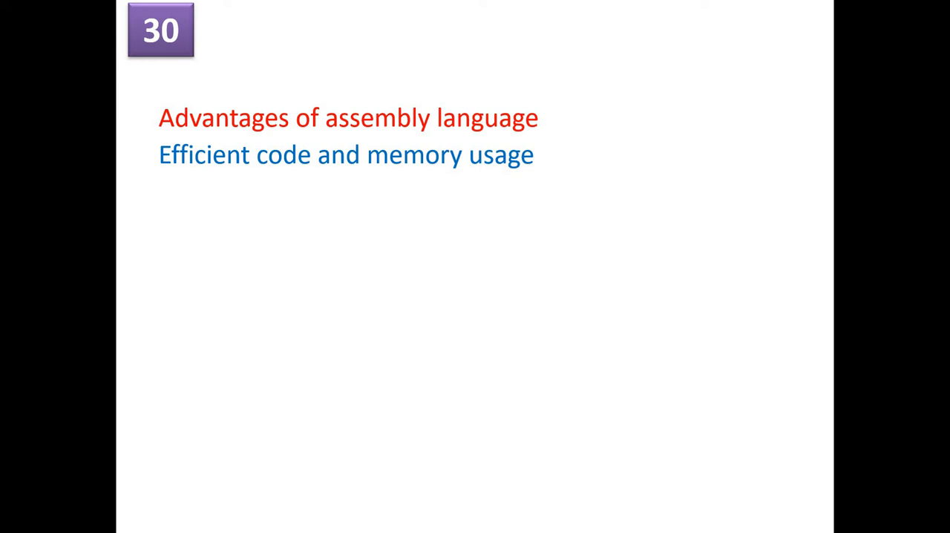
- Reveal slide 30's assembly language advantages and disadvantages, ending with non portable
key("right")
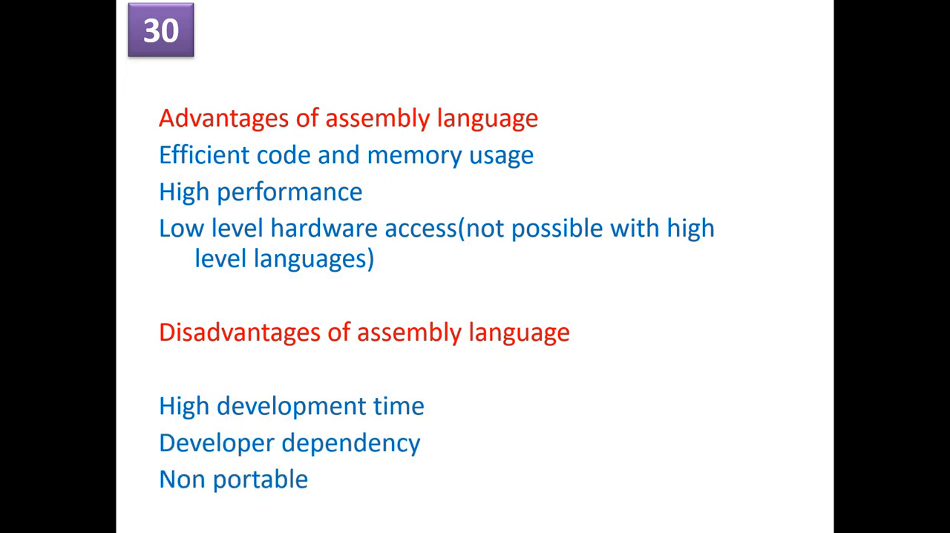
mouse_move(527, 434)
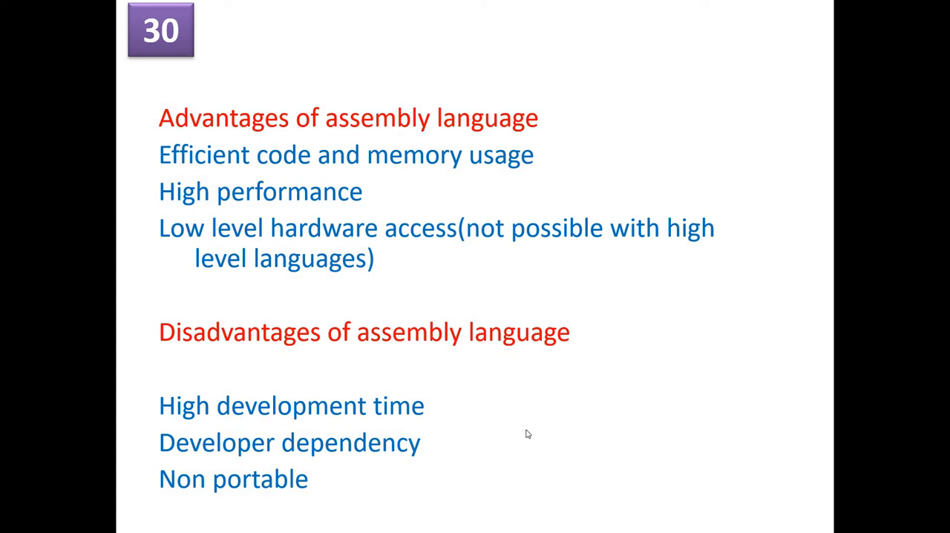
mouse_move(436, 454)
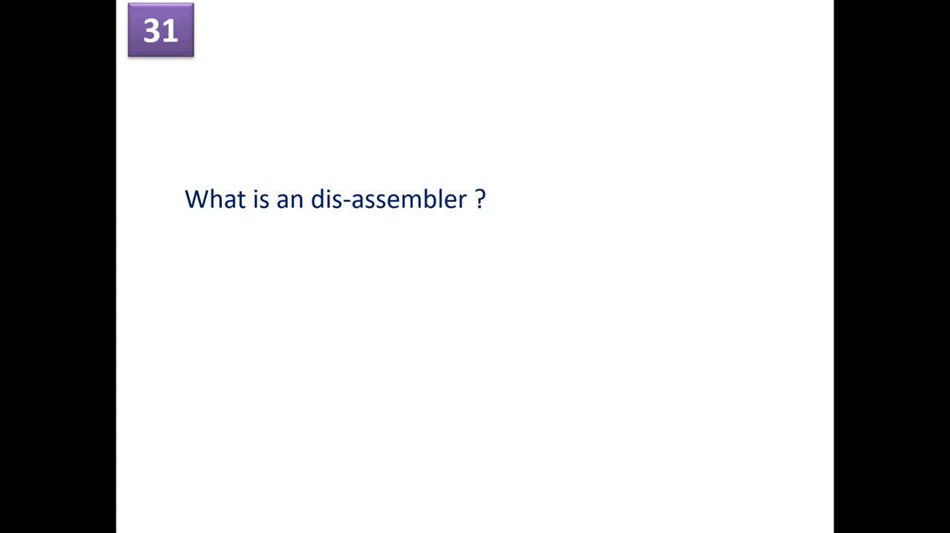
- Advance past the dis-assembler slide to slide 32 diagramming the C language conversion process
key("Right")
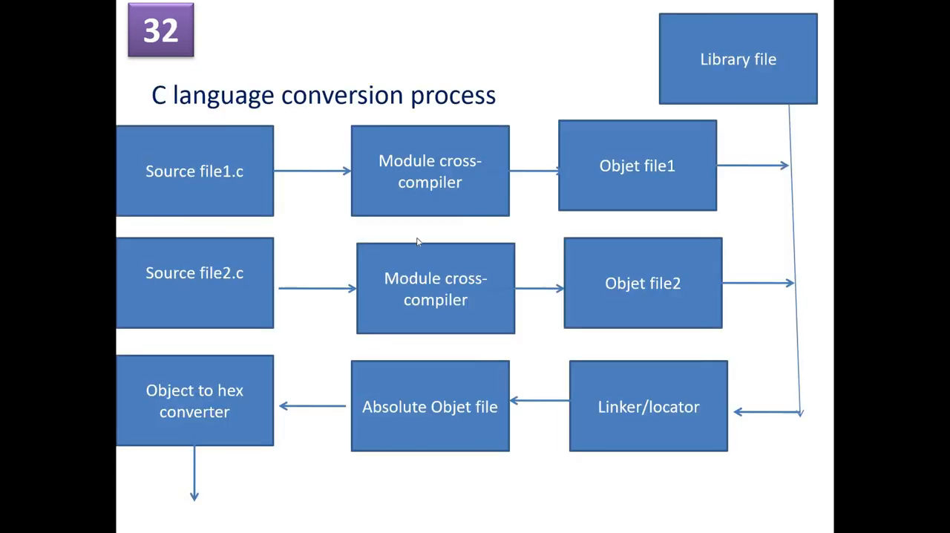
mouse_move(460, 122)
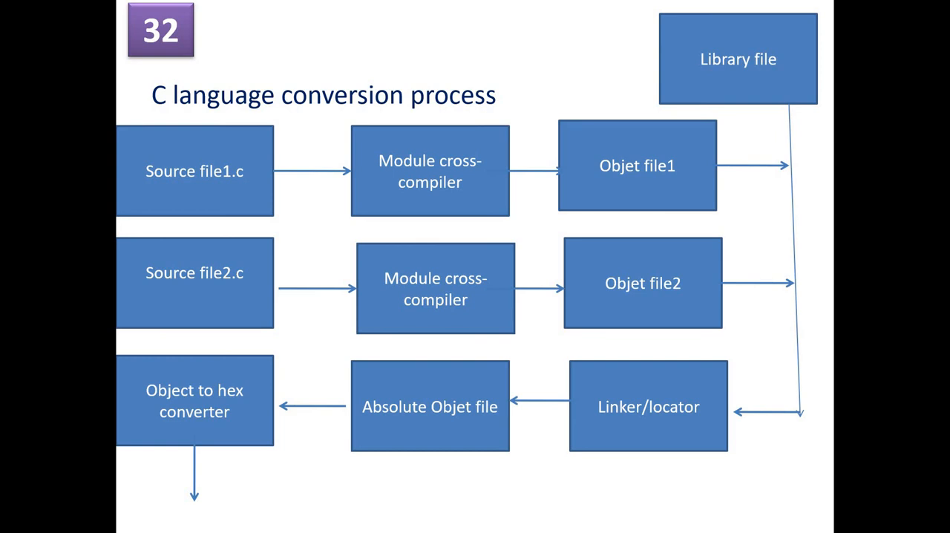
mouse_move(261, 165)
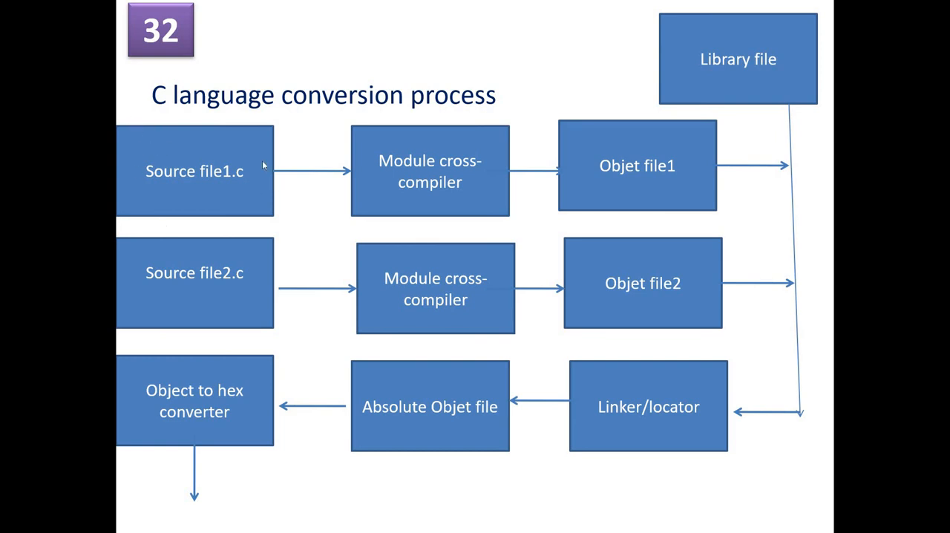
mouse_move(246, 291)
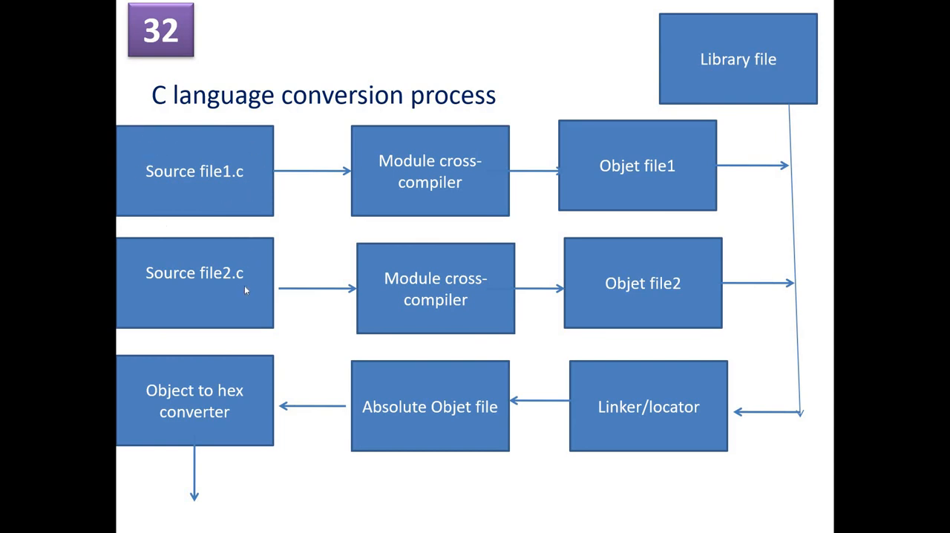
mouse_move(250, 268)
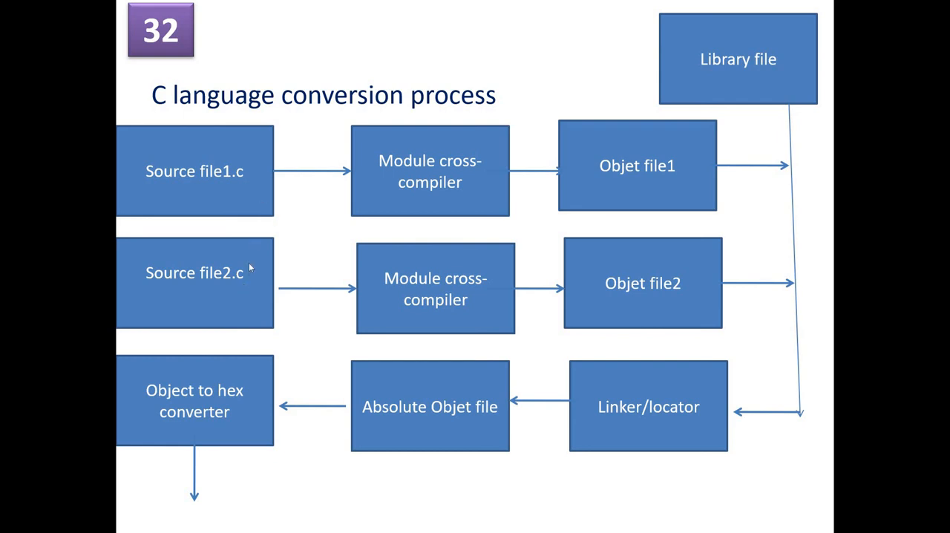
mouse_move(419, 208)
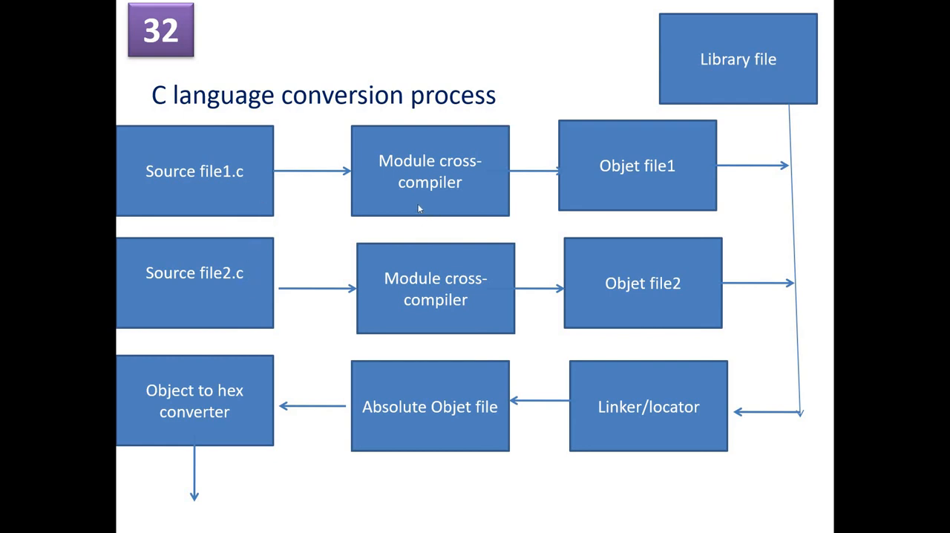
mouse_move(680, 169)
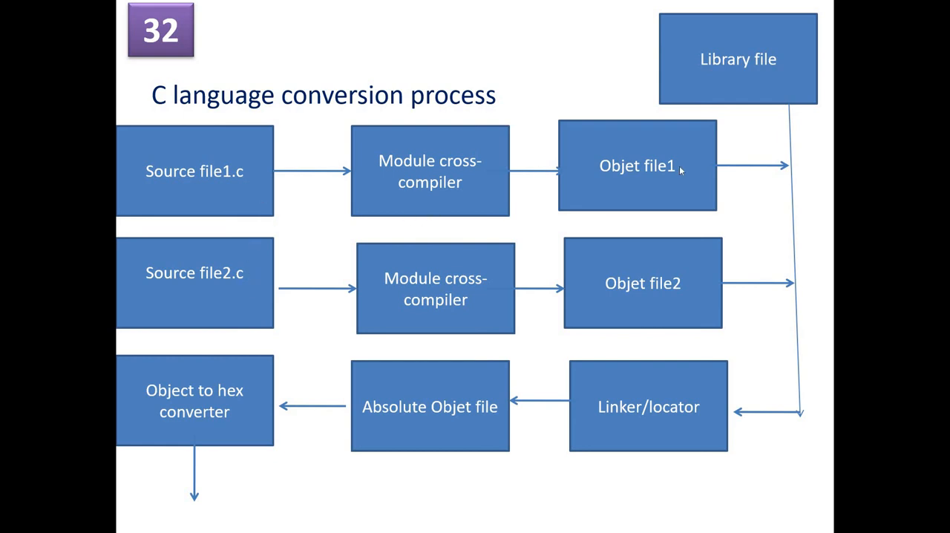
mouse_move(781, 68)
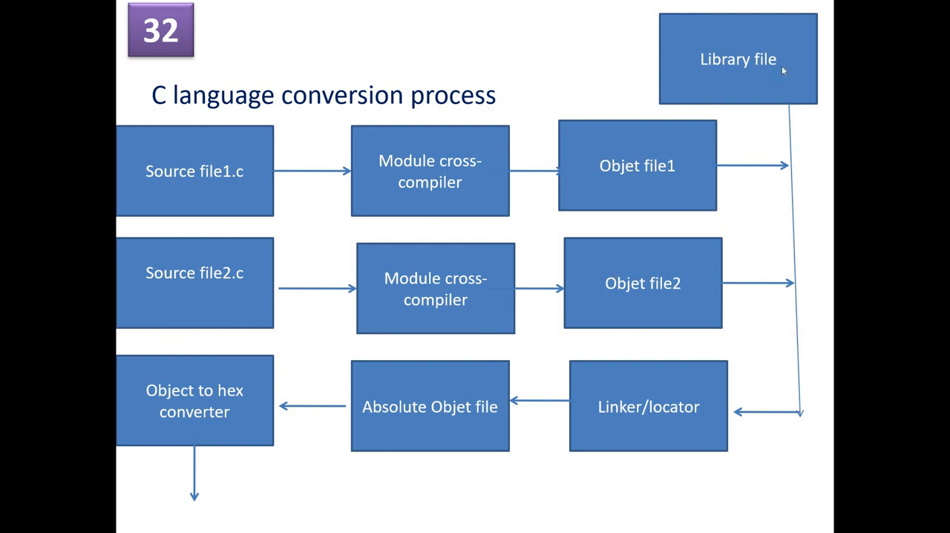
mouse_move(609, 378)
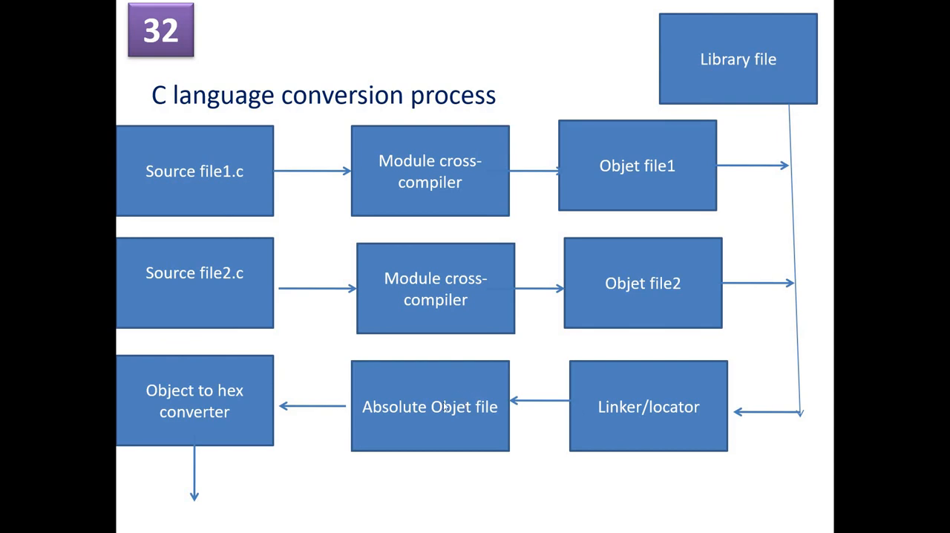
mouse_move(436, 365)
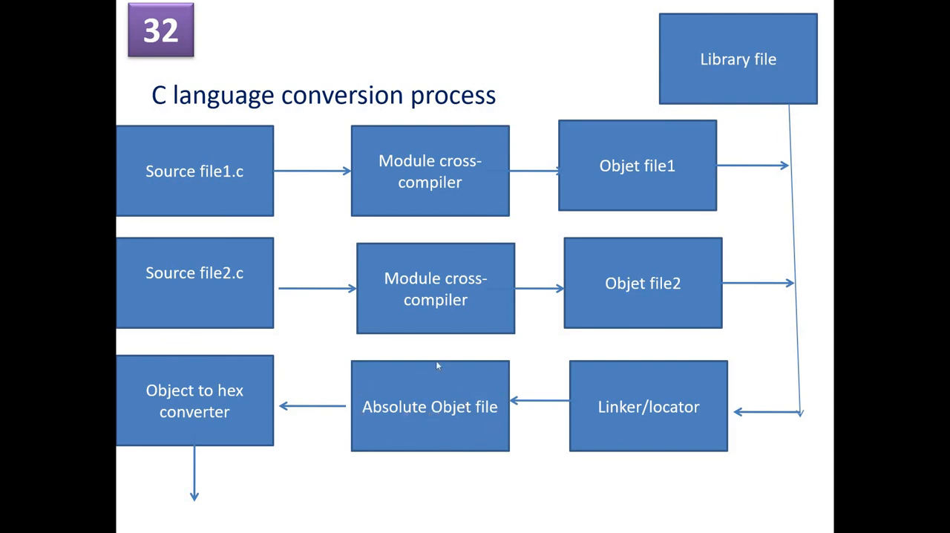
mouse_move(264, 406)
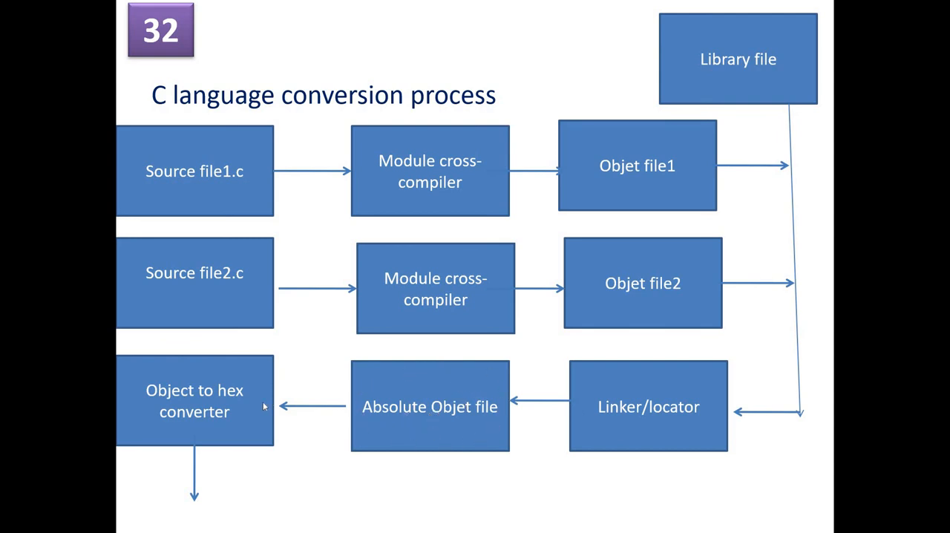
mouse_move(217, 364)
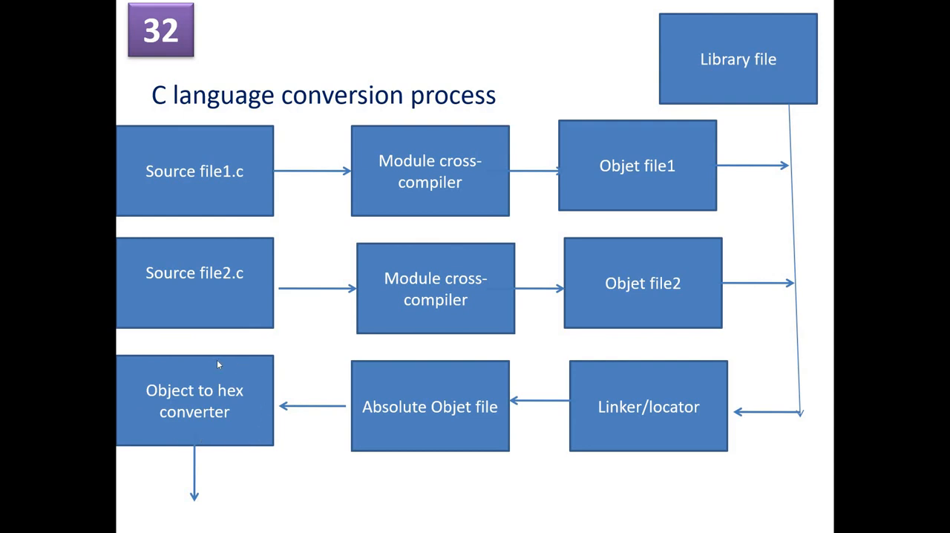
mouse_move(288, 418)
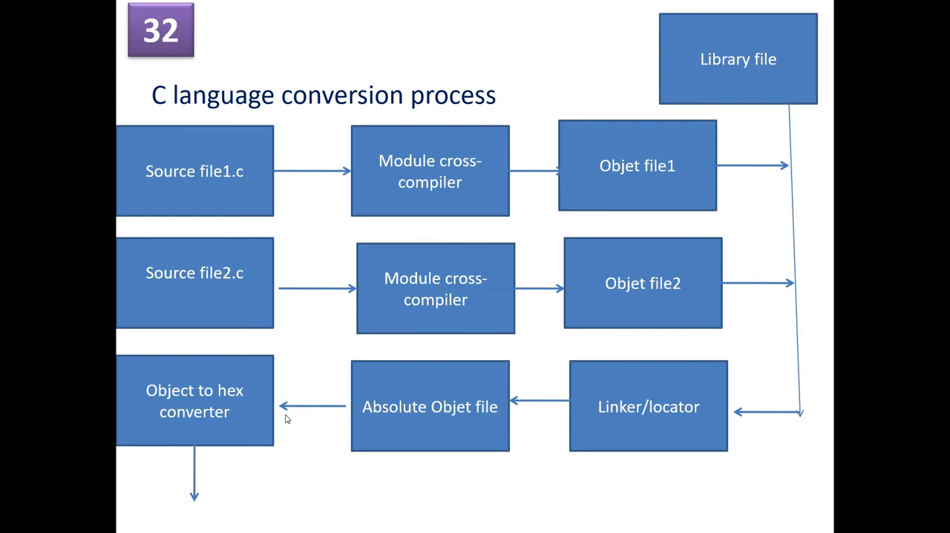
- Advance the slide show to slide 33 on what Embedded C is and how it differs from general C
key("Right")
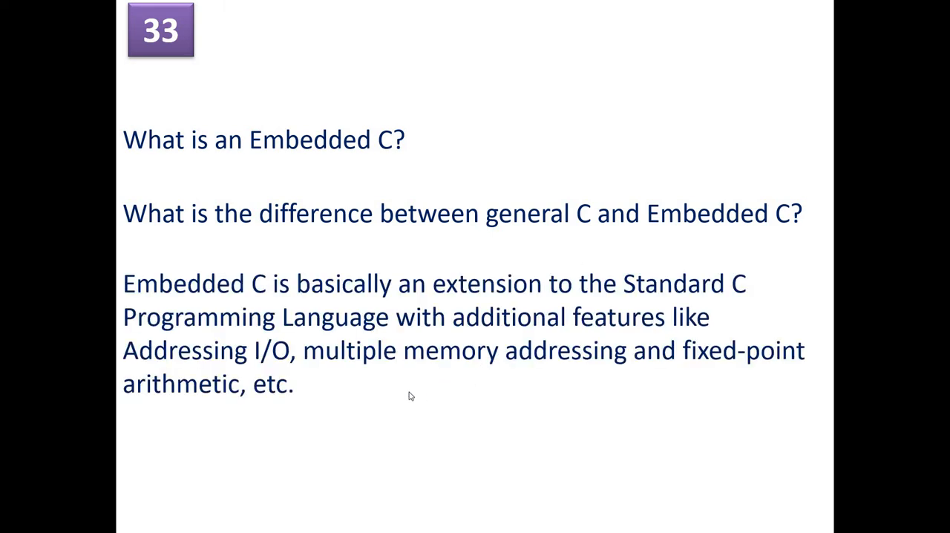
mouse_move(652, 382)
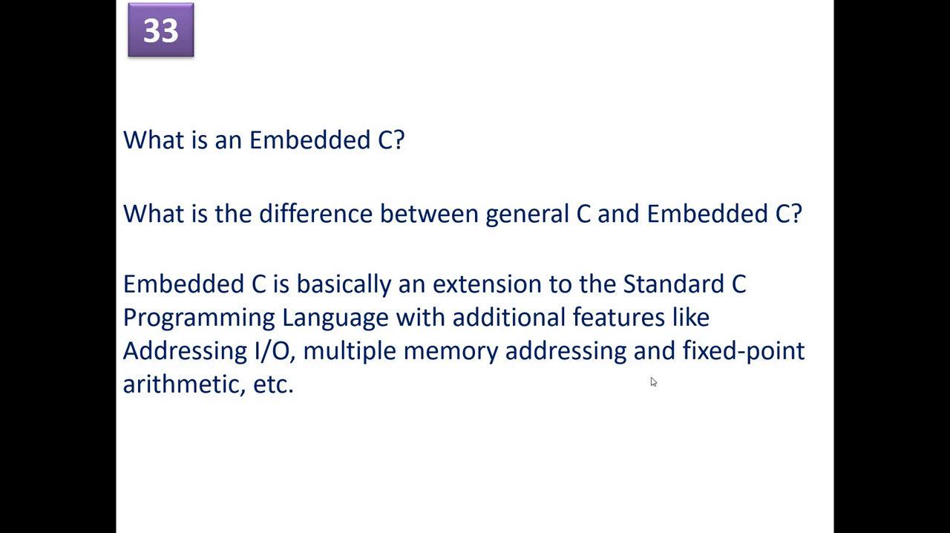
mouse_move(405, 345)
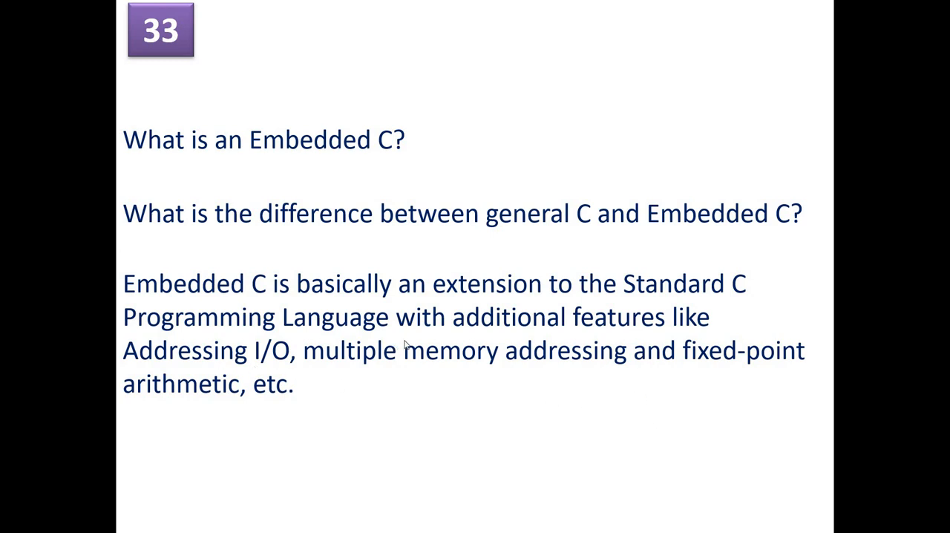
mouse_move(340, 380)
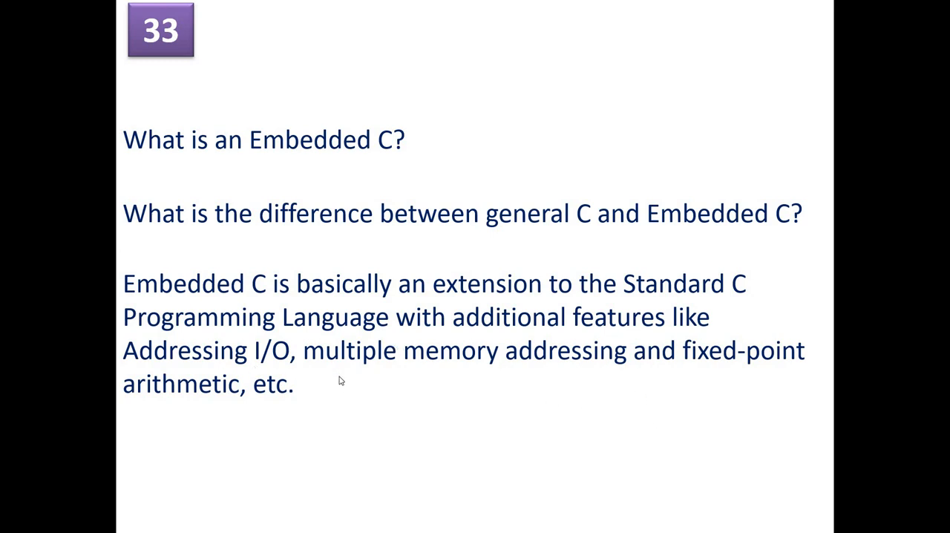
mouse_move(586, 373)
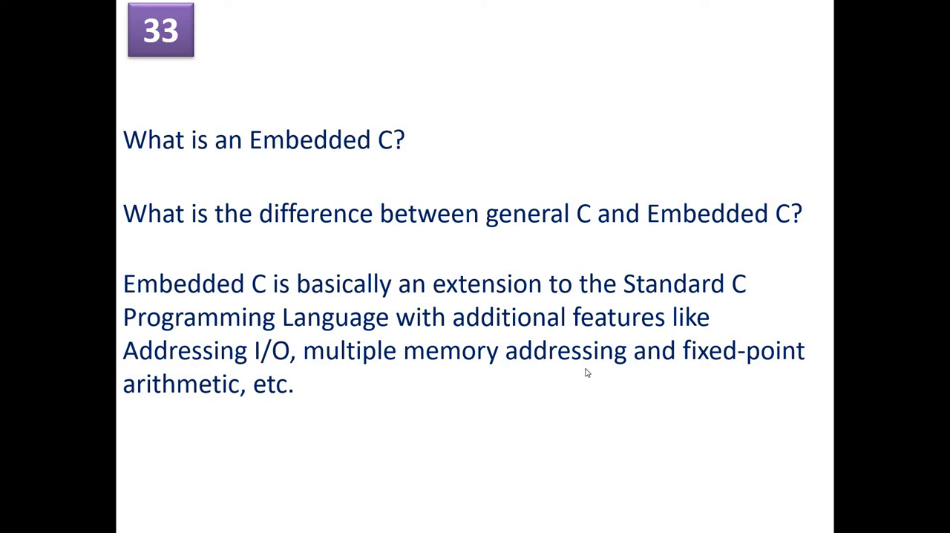
mouse_move(532, 425)
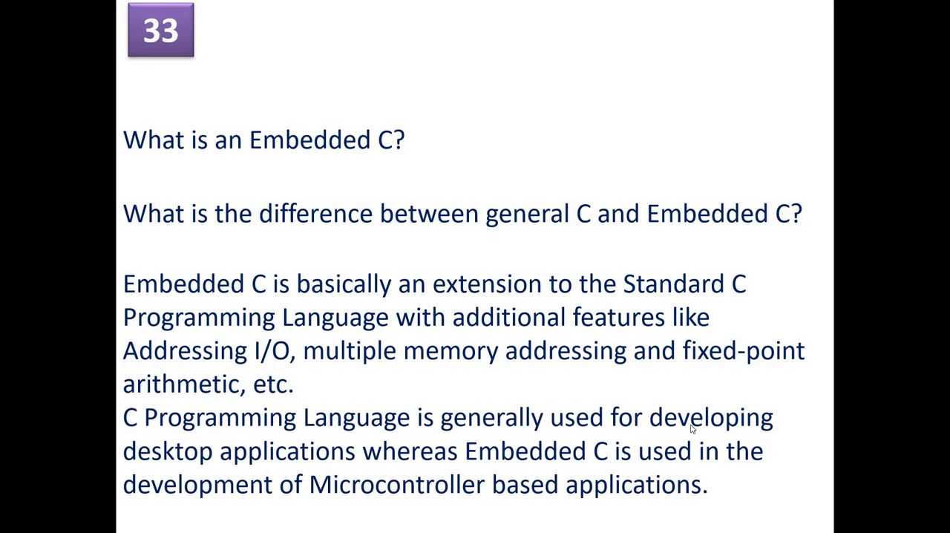
mouse_move(449, 468)
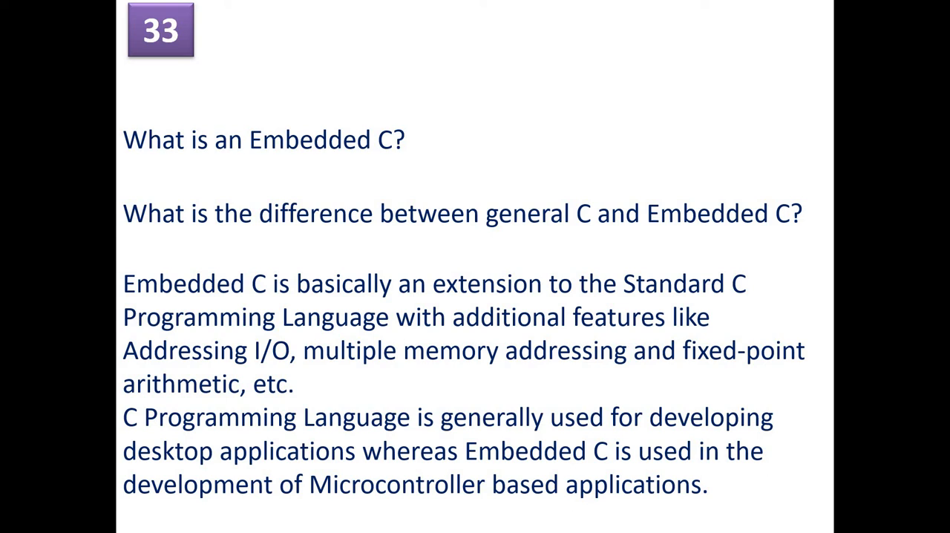
mouse_move(413, 522)
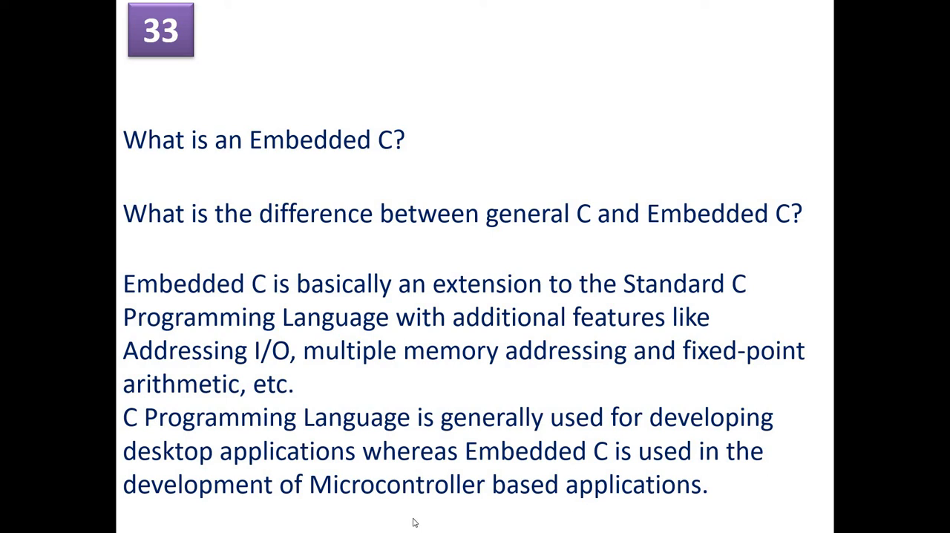
mouse_move(417, 493)
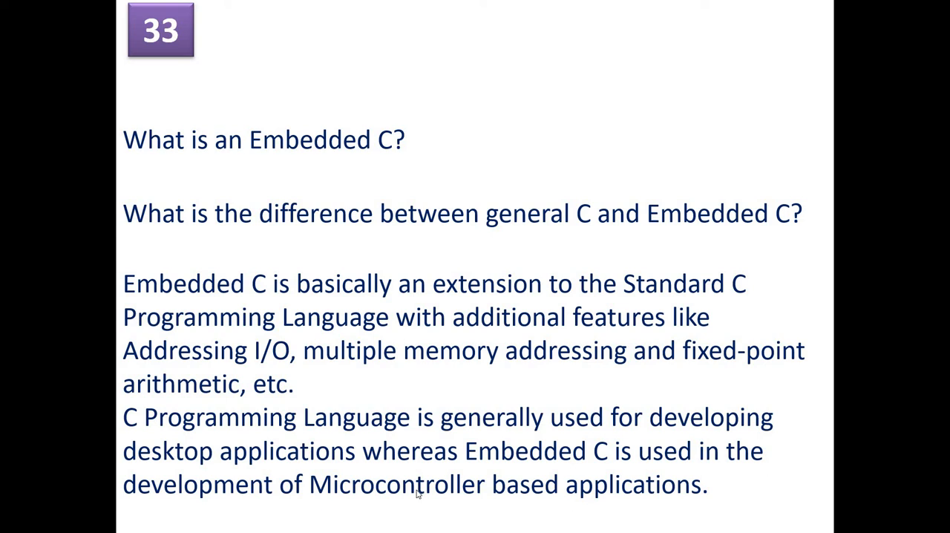
- Advance through slide 34 on data types to slide 35 on the concatenation operator in Embedded C
key("Right")
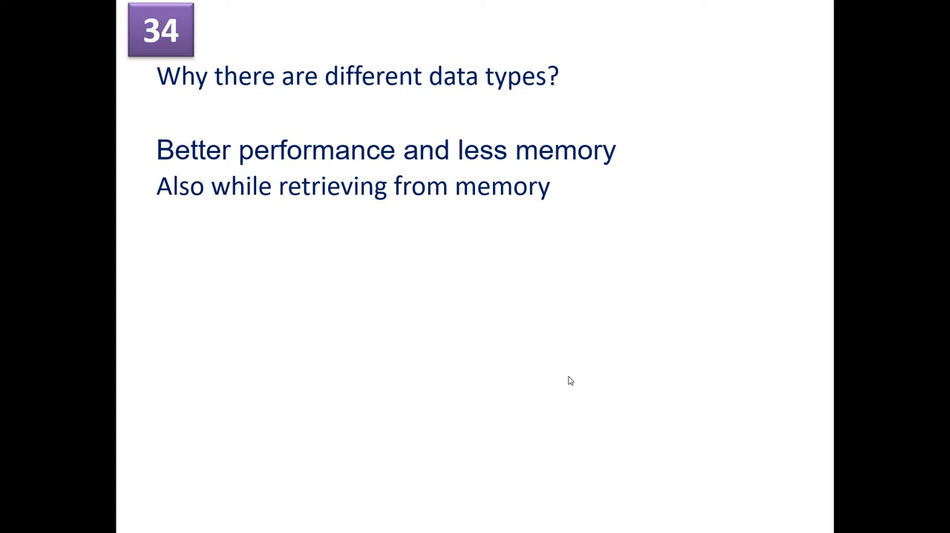
key("Right")
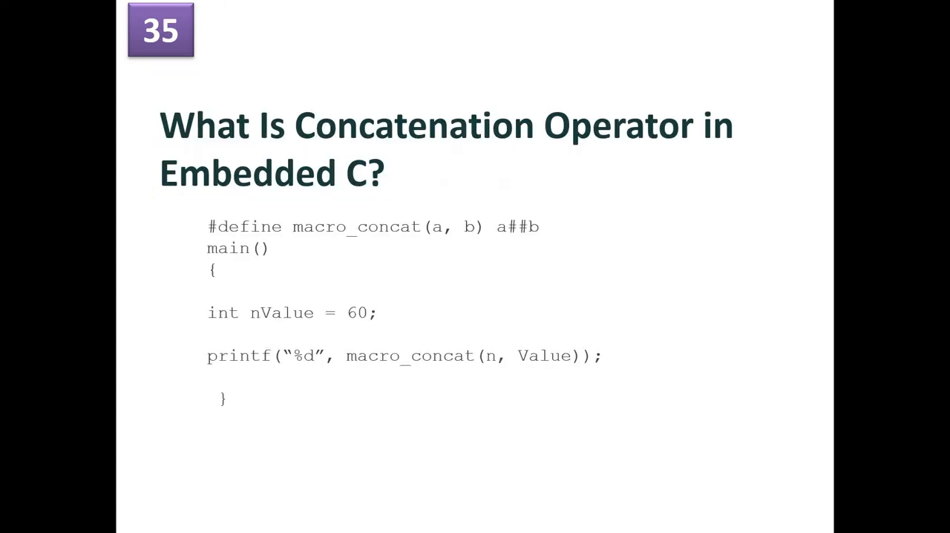